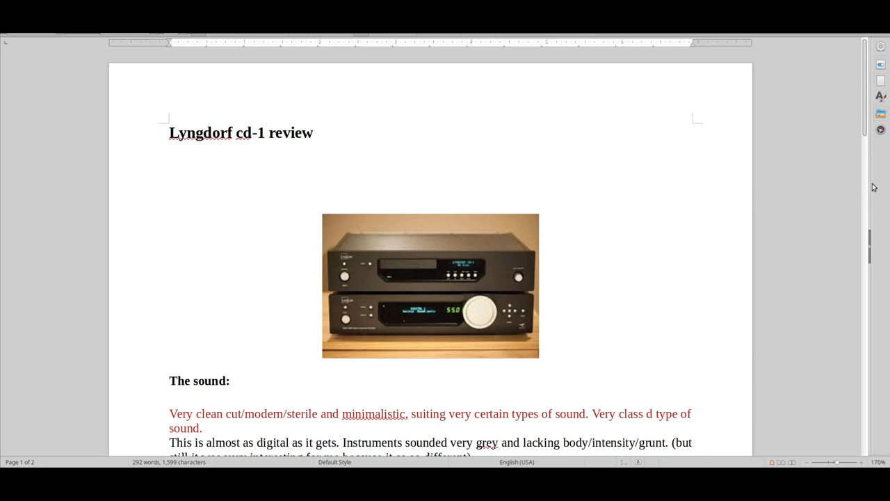
# Step the view down through the sound notes below the product photo using the scrollbar.
pyautogui.click(170, 203)
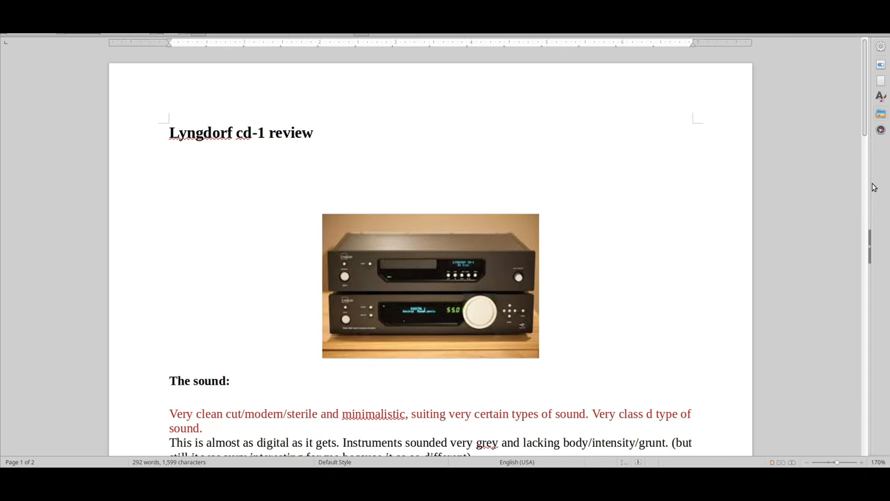
pyautogui.click(170, 205)
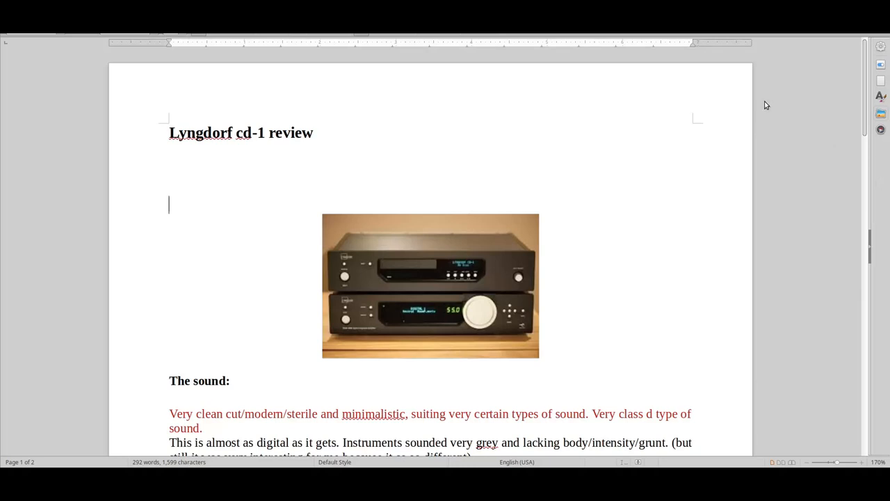
pyautogui.moveTo(566, 161)
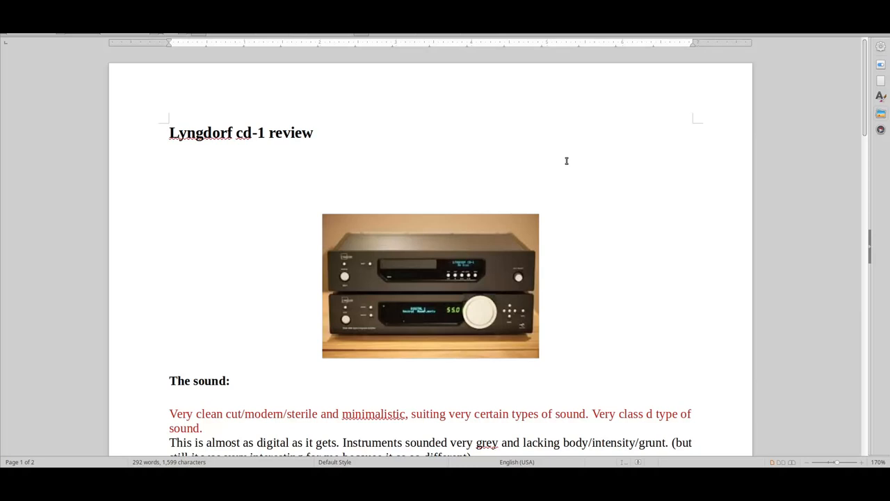
pyautogui.click(169, 203)
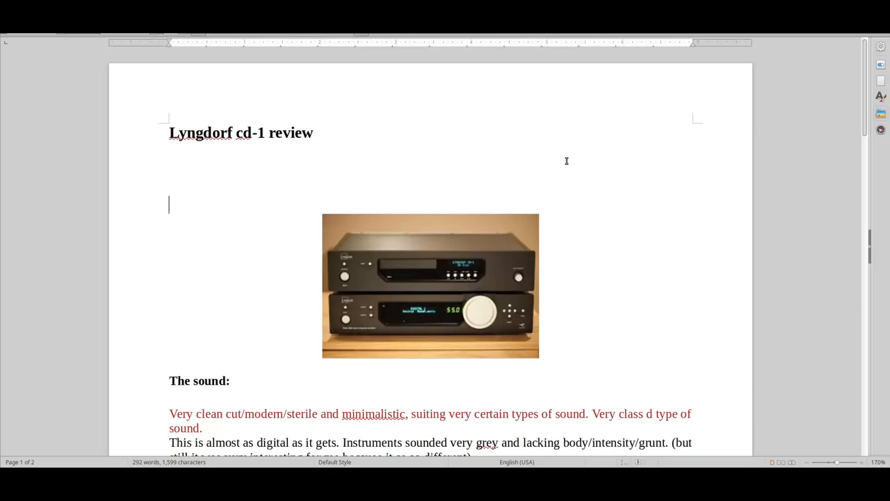
pyautogui.moveTo(565, 156)
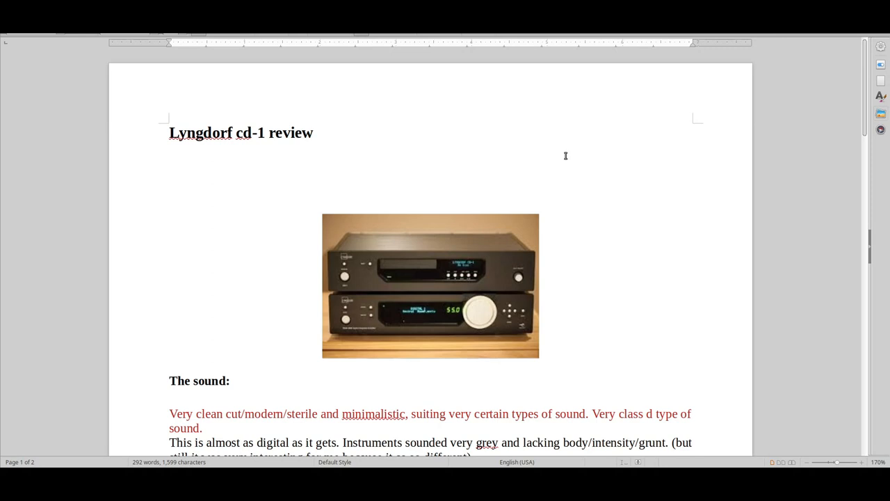
pyautogui.click(170, 205)
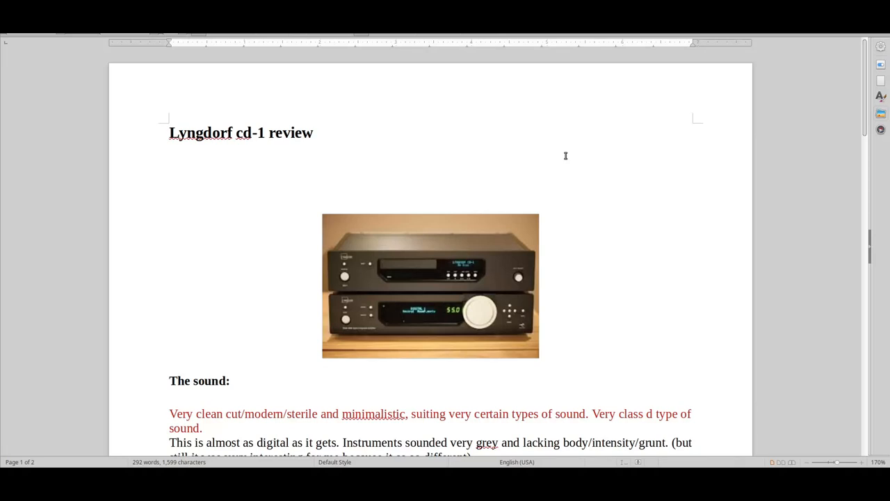
pyautogui.click(169, 203)
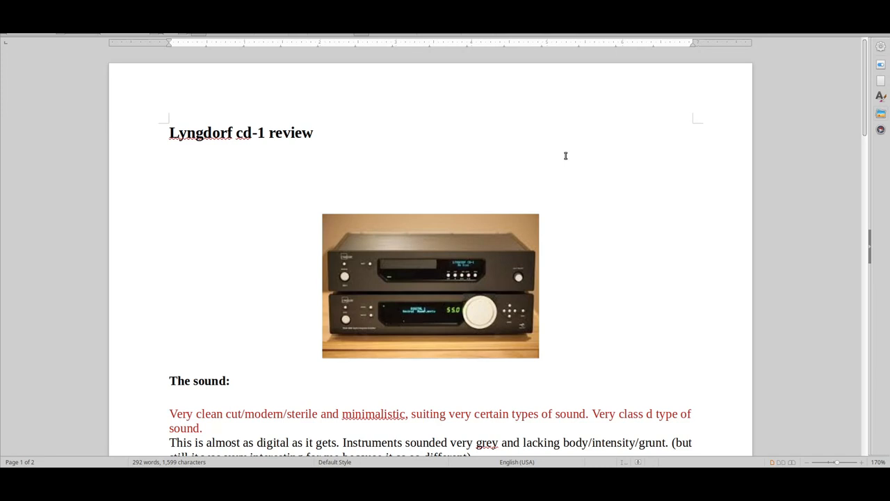
pyautogui.click(169, 205)
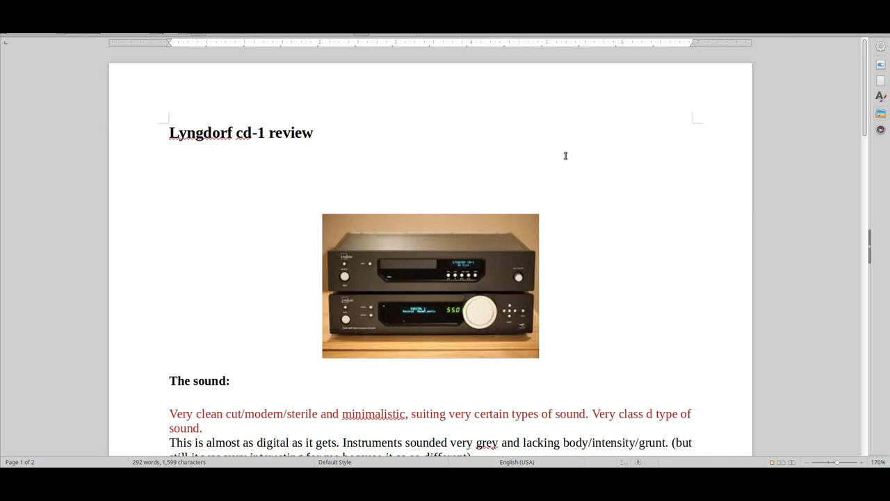
pyautogui.click(170, 203)
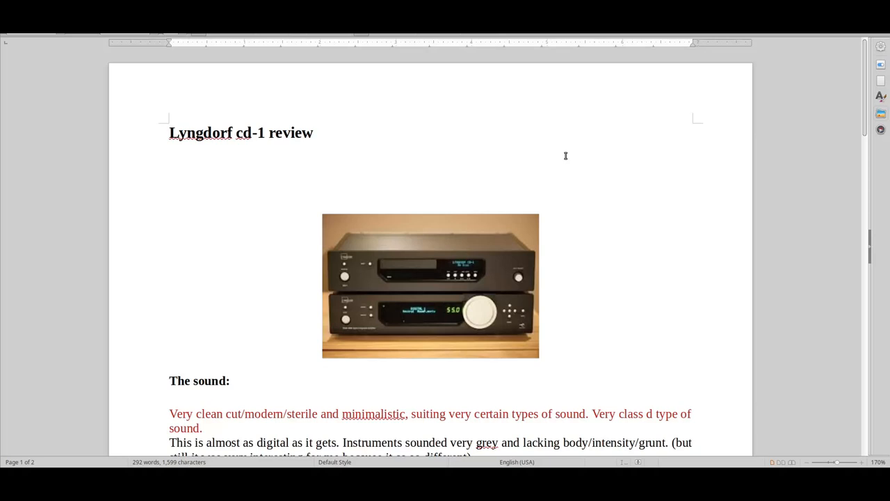
pyautogui.click(169, 203)
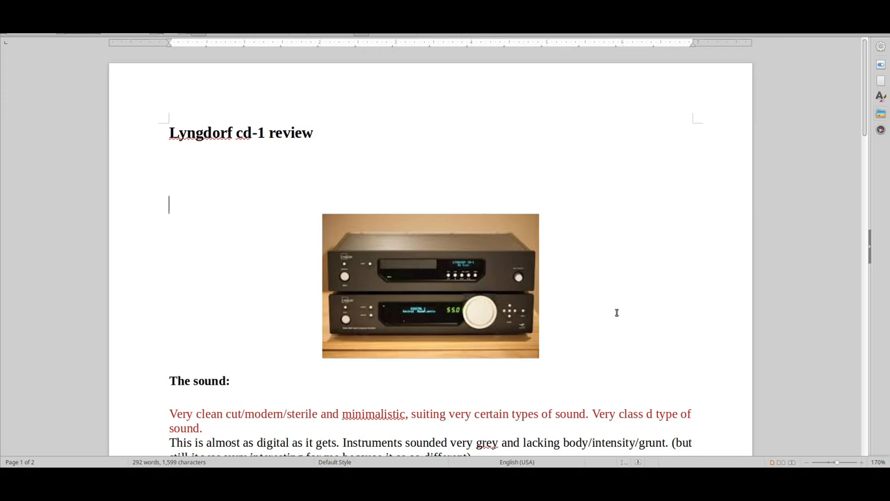
pyautogui.moveTo(659, 283)
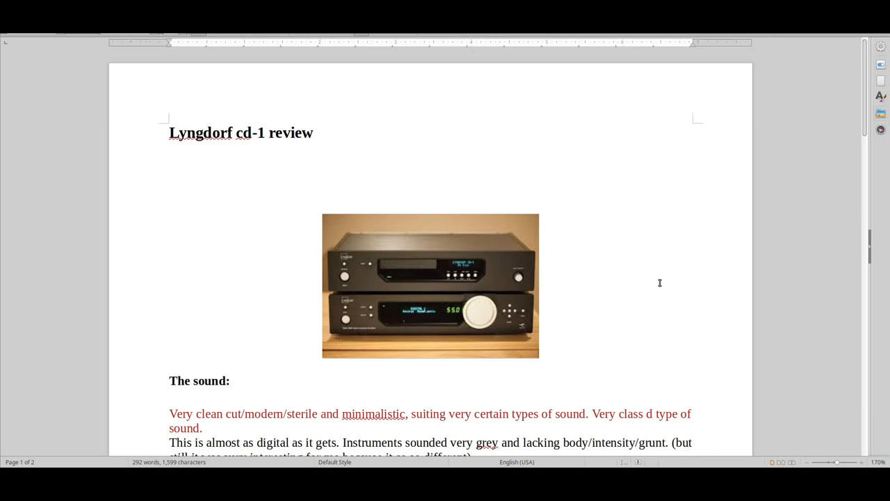
pyautogui.click(169, 205)
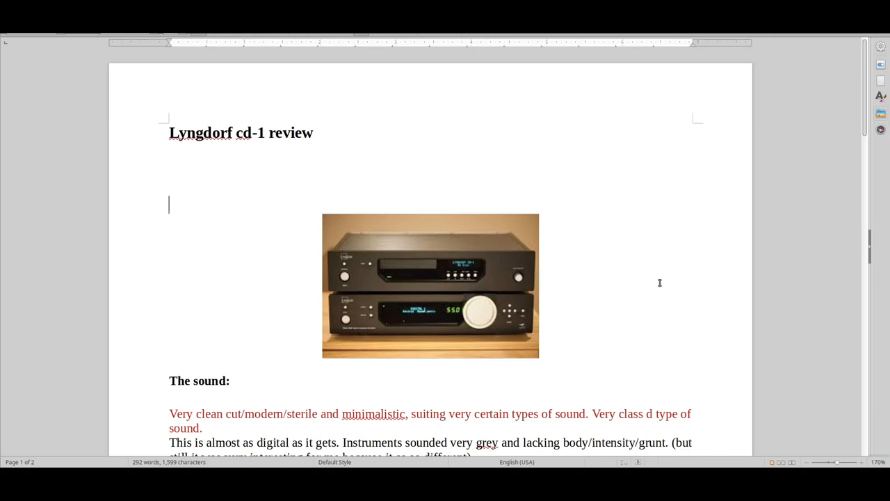
pyautogui.moveTo(599, 175)
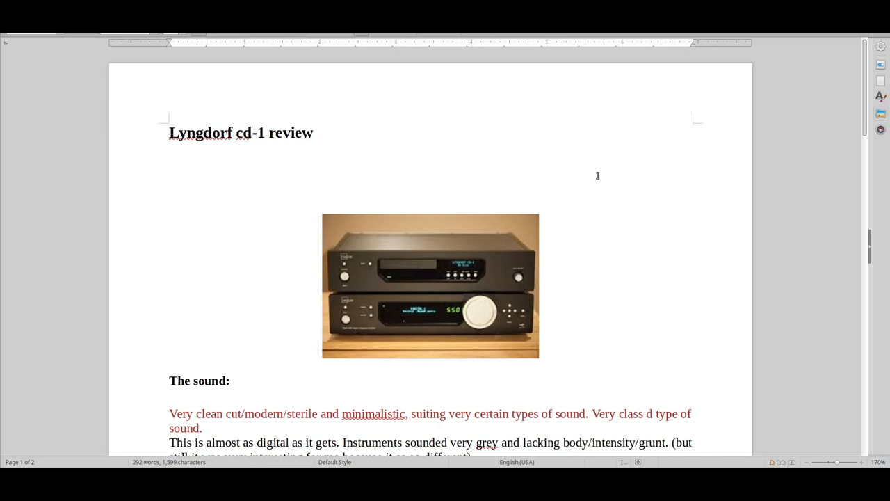
pyautogui.click(170, 203)
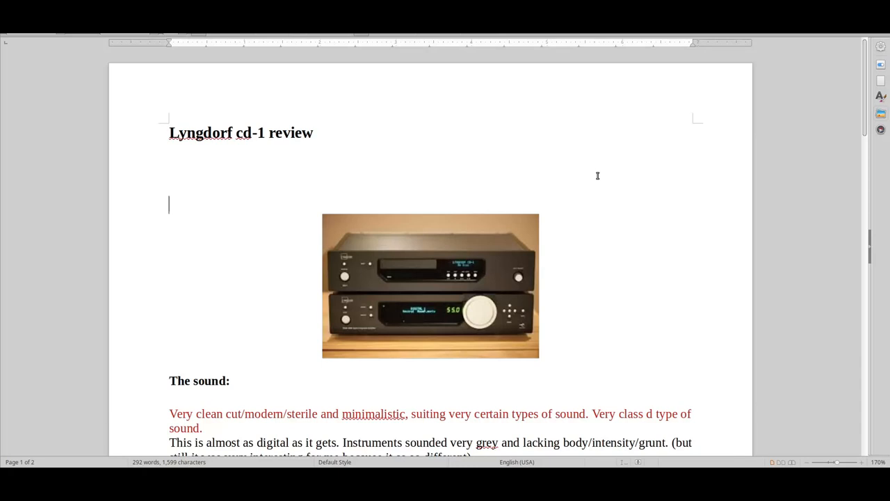
pyautogui.moveTo(454, 360)
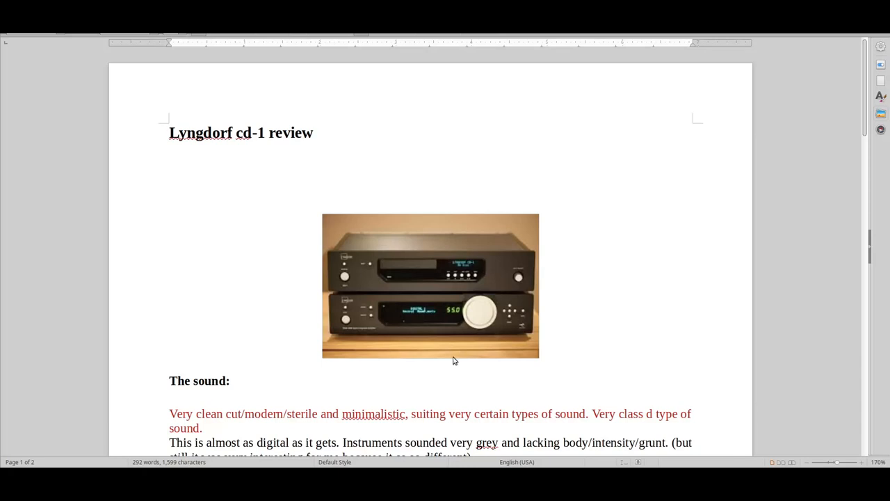
# Scroll further to show the notes on expensive CD players and the TDAI2200 amplifier pairing.
pyautogui.scroll(-3)
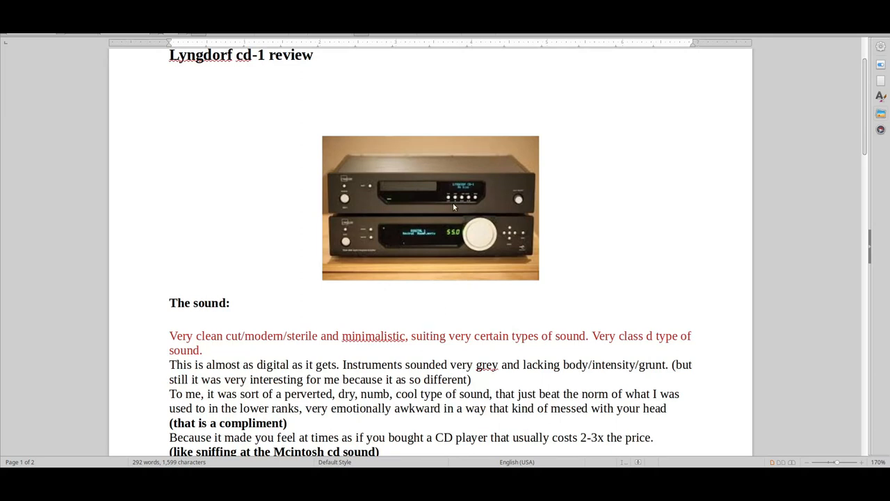
pyautogui.click(169, 127)
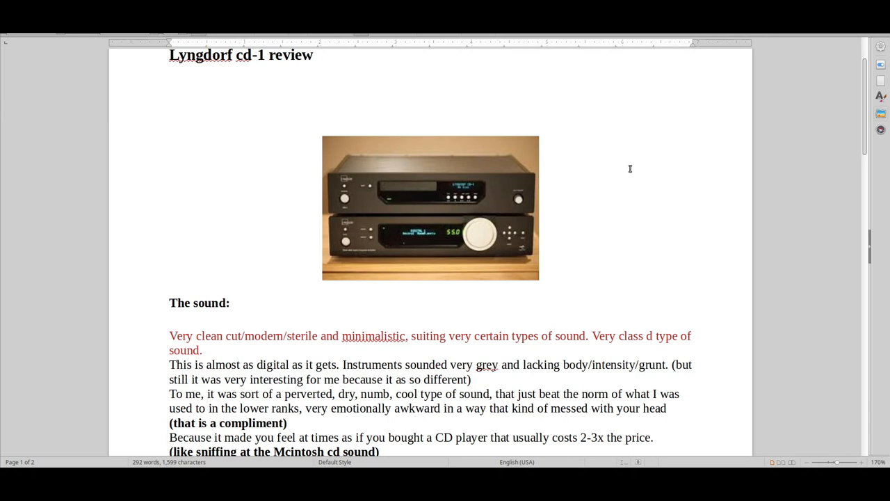
pyautogui.click(170, 125)
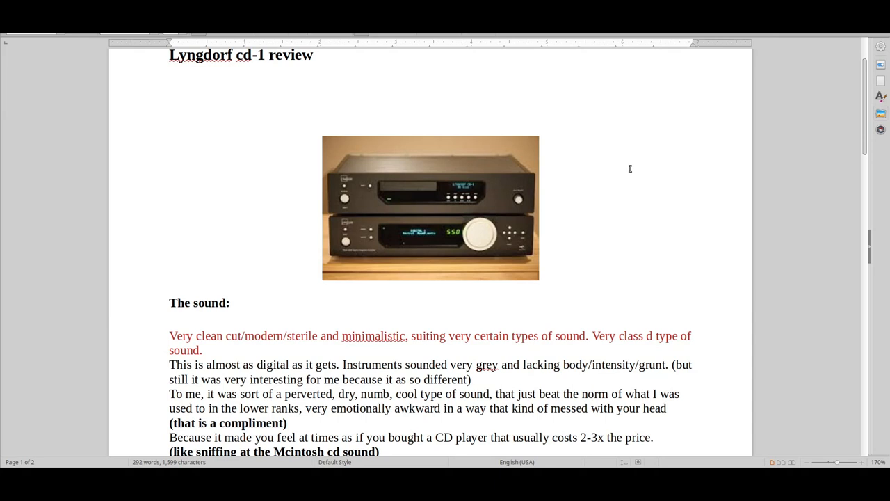
pyautogui.click(169, 125)
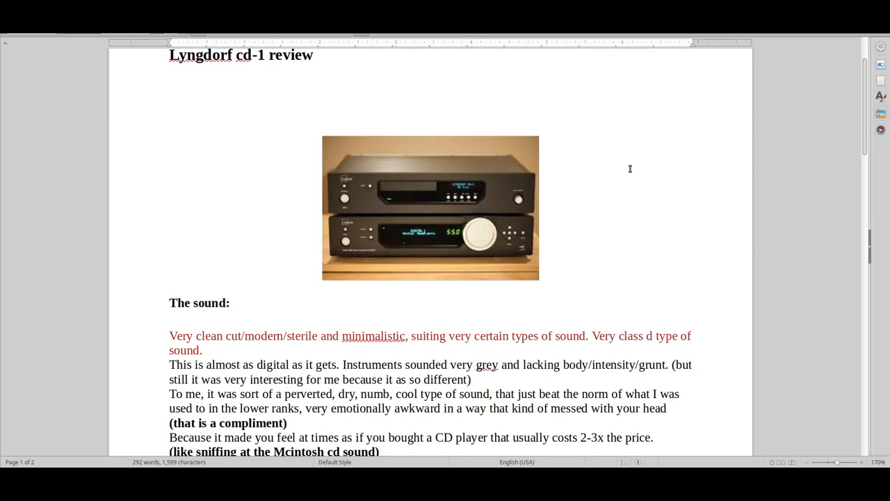
pyautogui.click(170, 127)
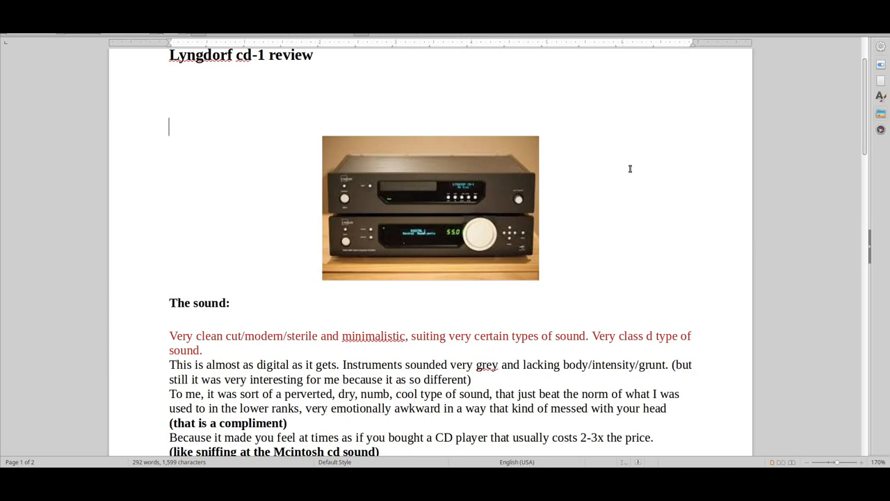
pyautogui.moveTo(637, 192)
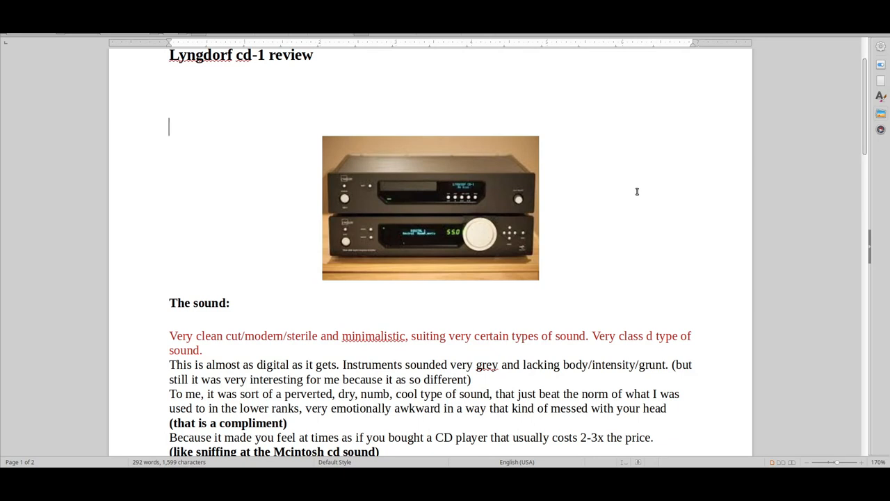
pyautogui.scroll(-3)
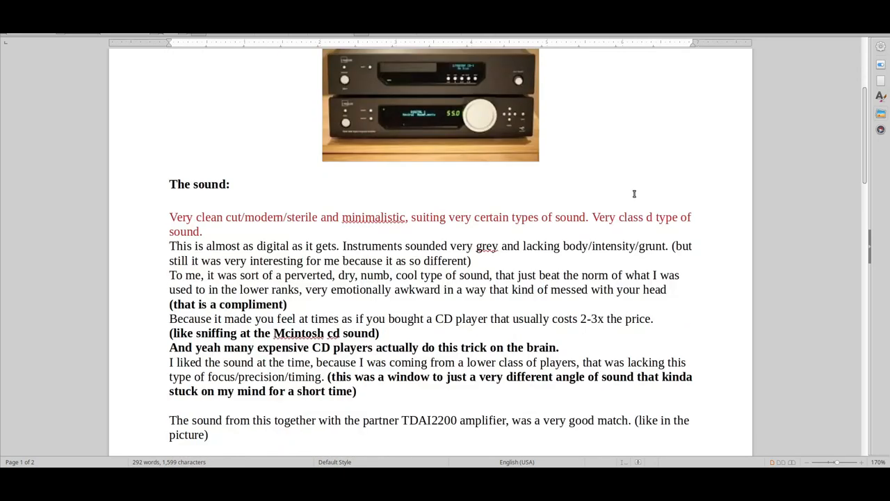
pyautogui.scroll(3)
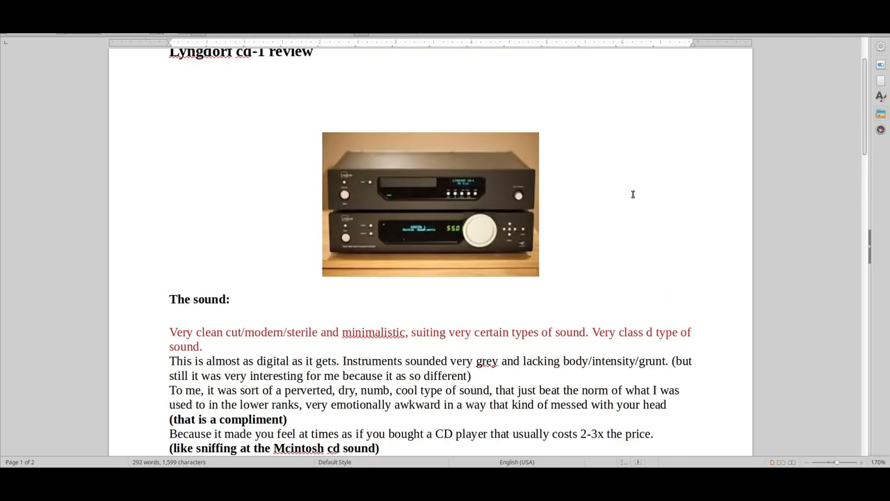
pyautogui.click(169, 122)
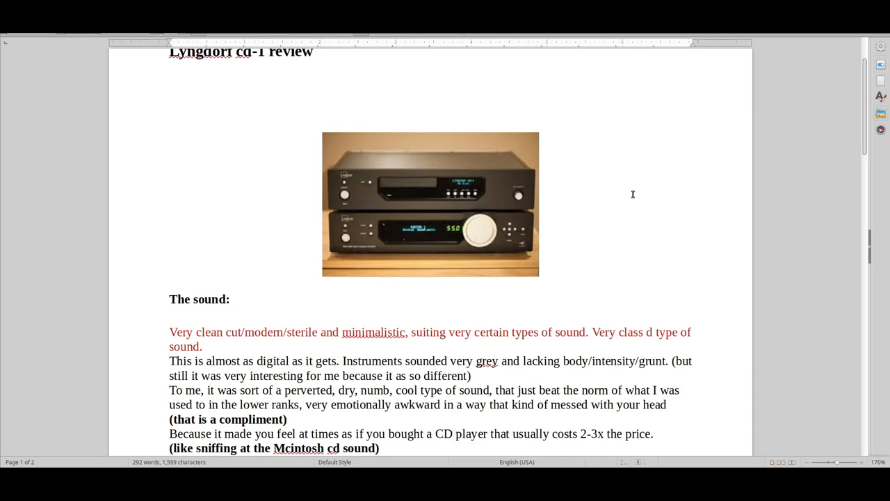
pyautogui.click(169, 122)
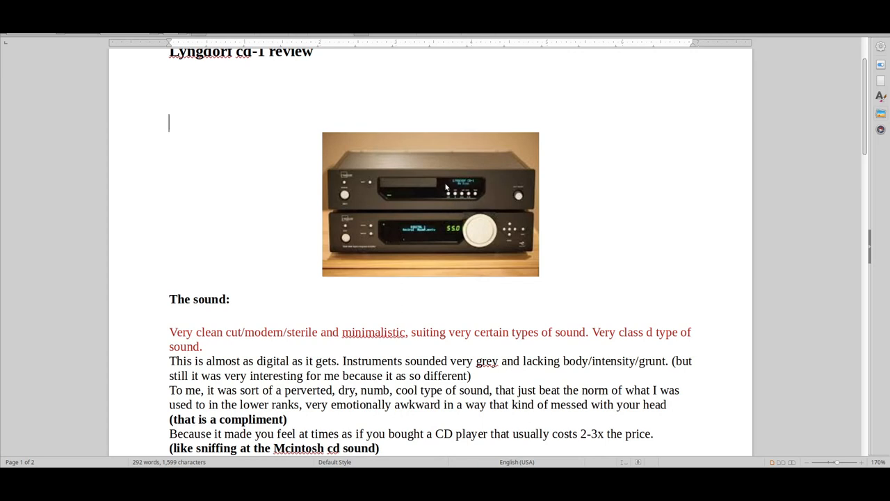
pyautogui.moveTo(659, 217)
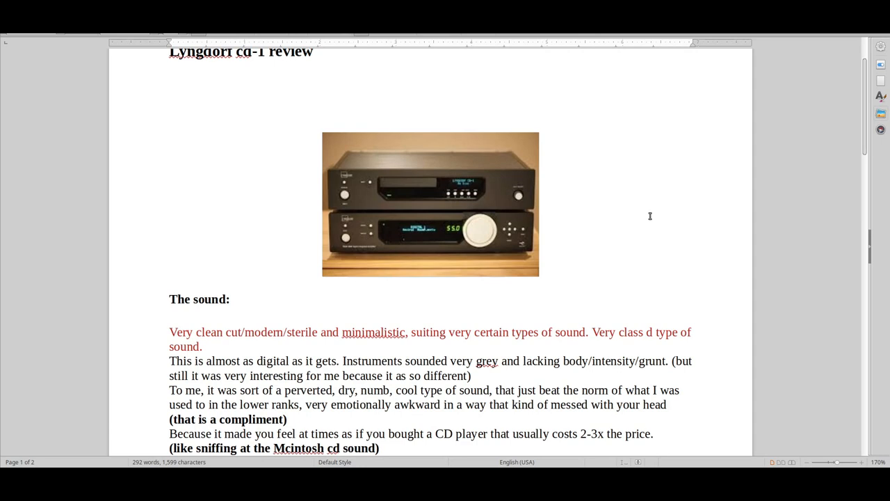
pyautogui.click(170, 122)
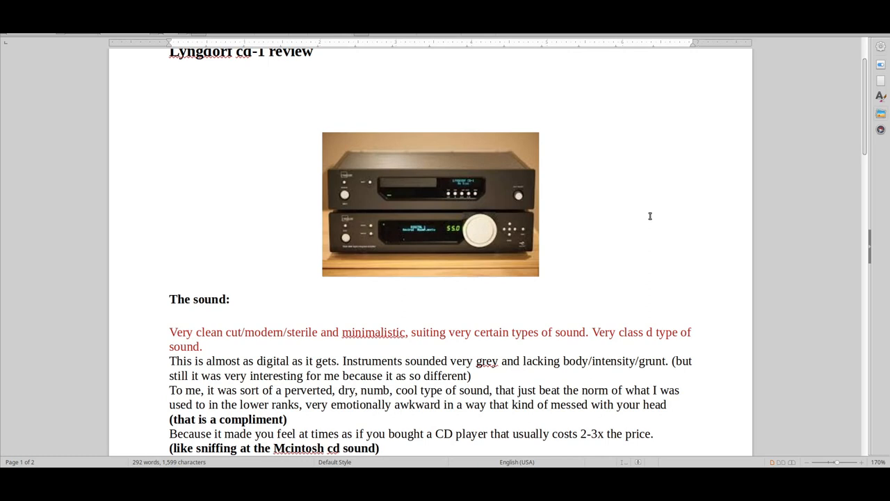
pyautogui.click(170, 122)
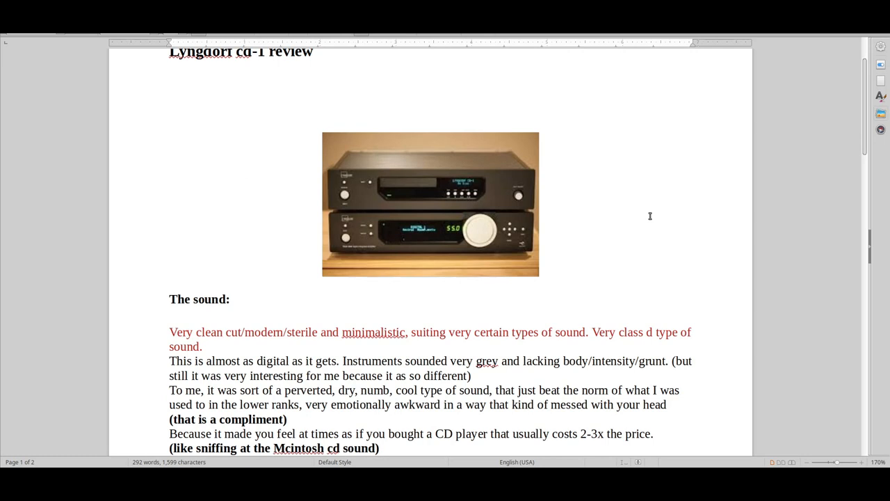
pyautogui.click(170, 122)
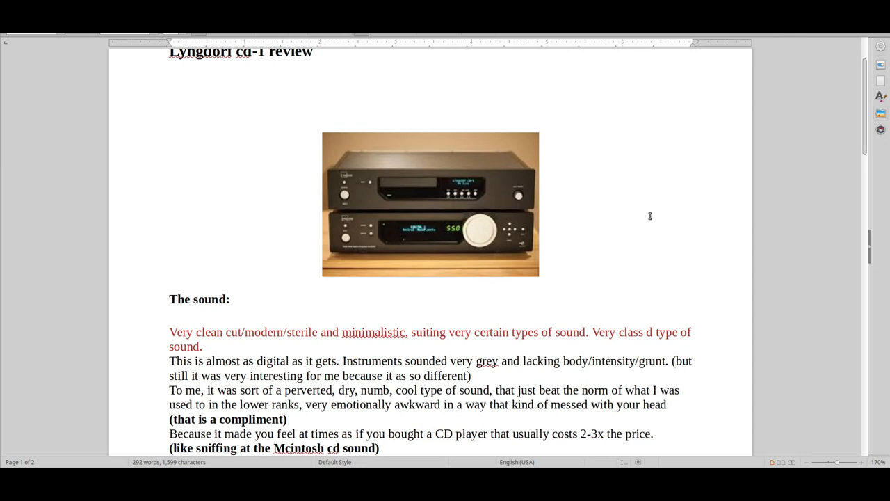
pyautogui.click(170, 123)
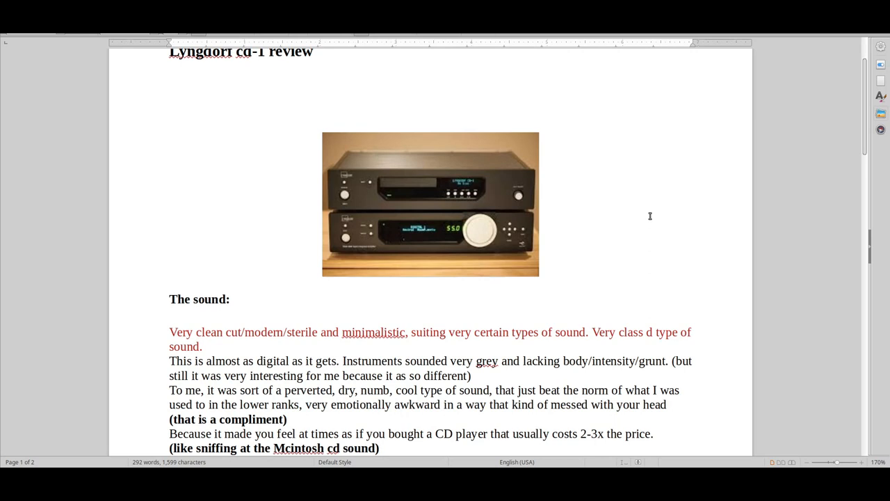
pyautogui.click(170, 123)
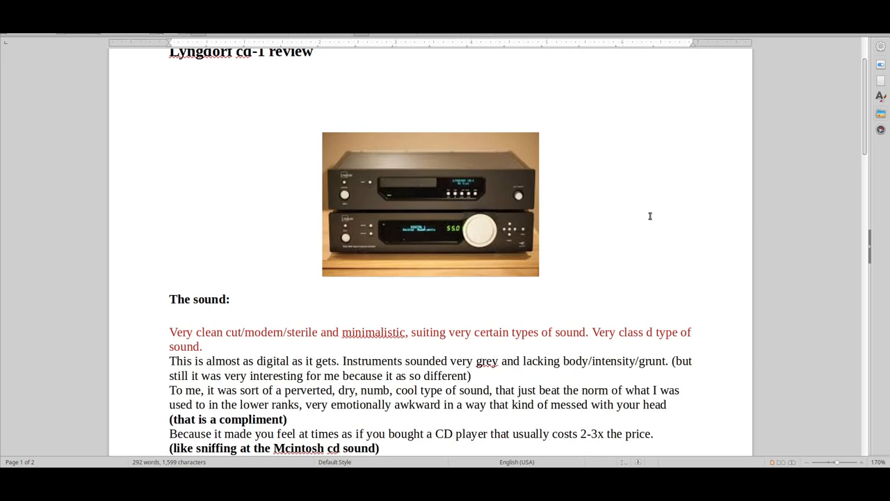
pyautogui.click(170, 122)
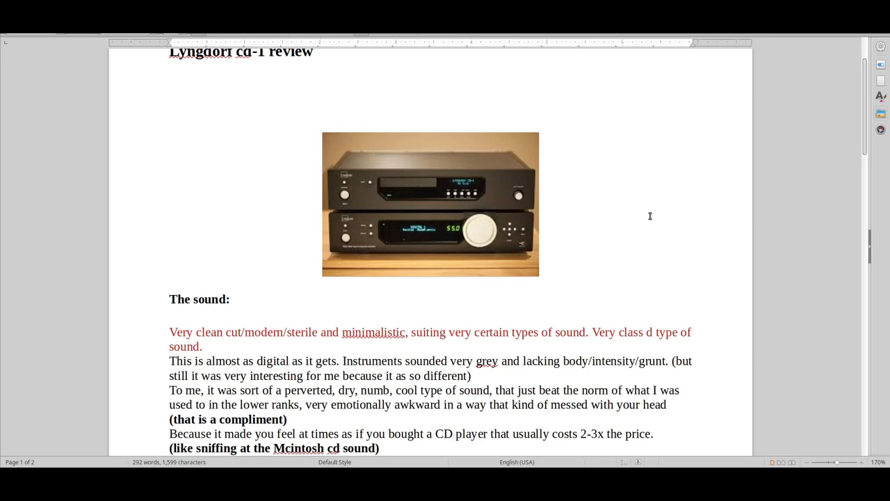
pyautogui.click(169, 122)
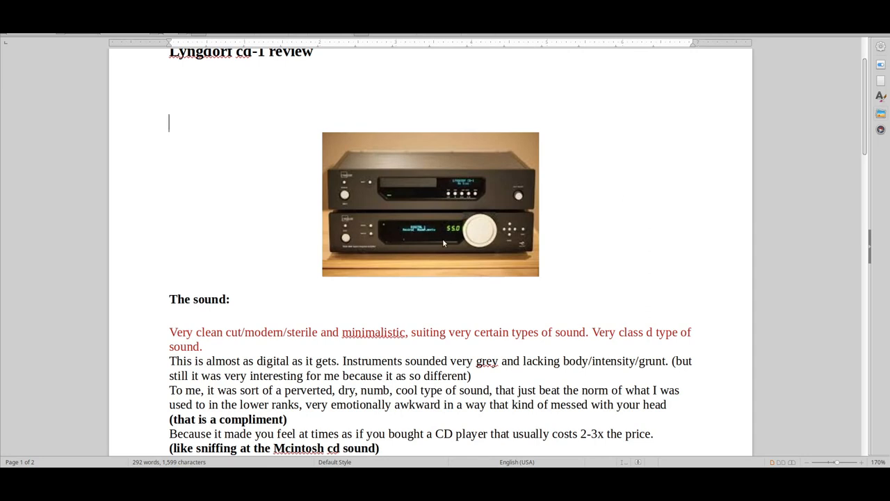
pyautogui.moveTo(516, 308)
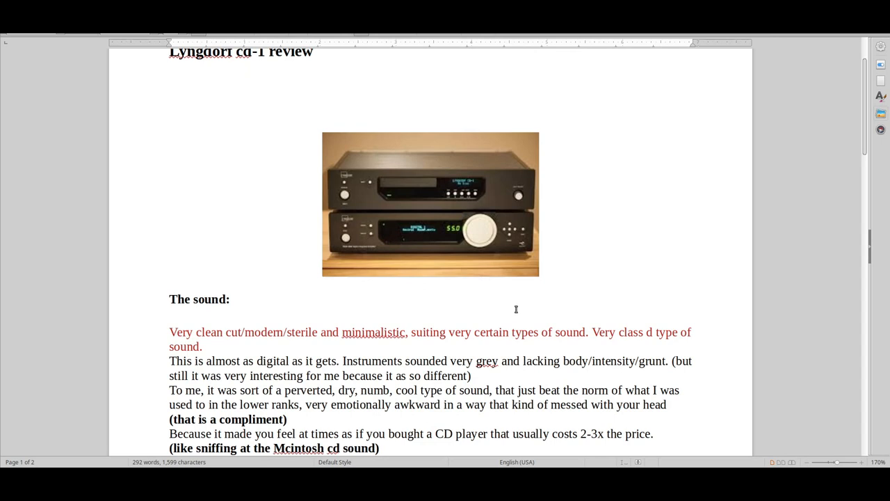
pyautogui.click(170, 123)
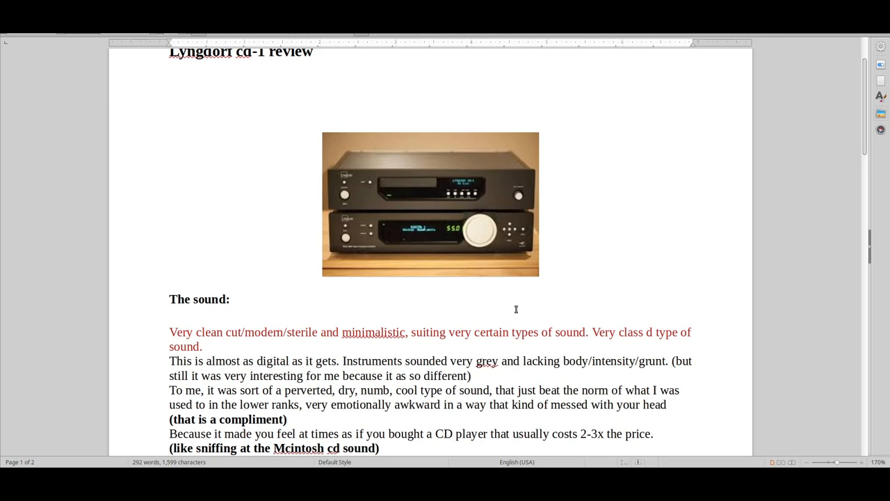
pyautogui.click(170, 123)
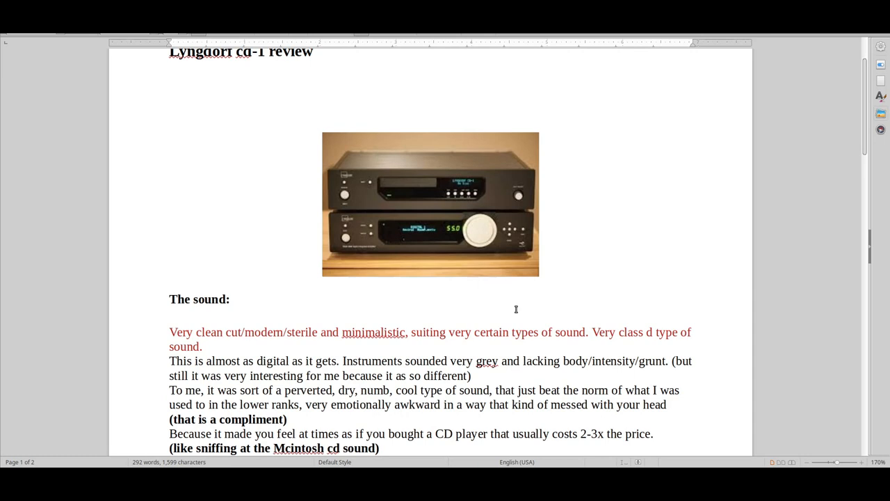
pyautogui.click(170, 123)
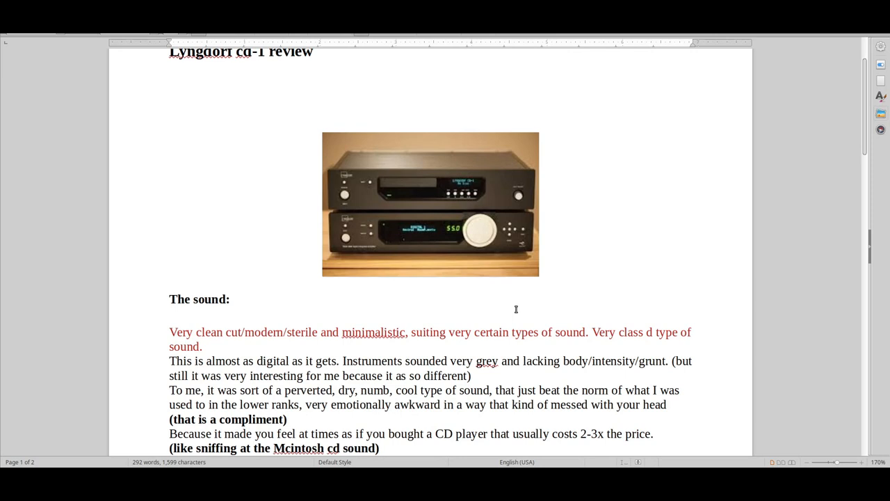
pyautogui.click(170, 122)
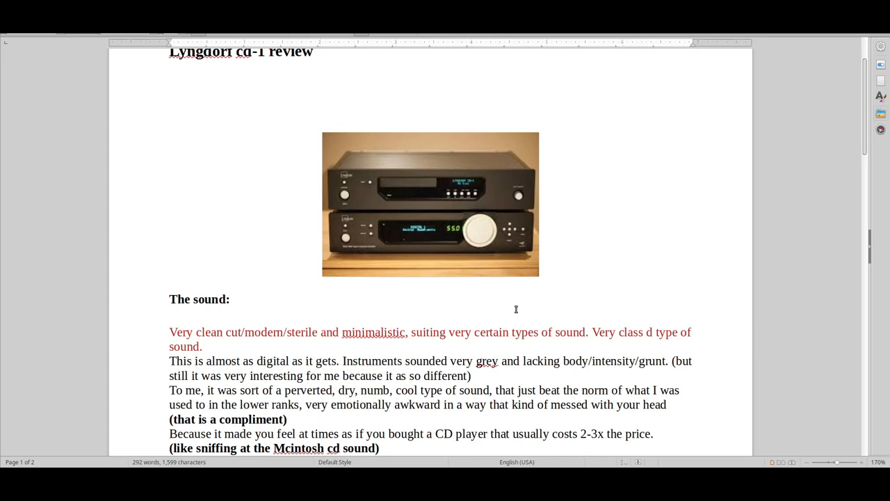
pyautogui.click(170, 122)
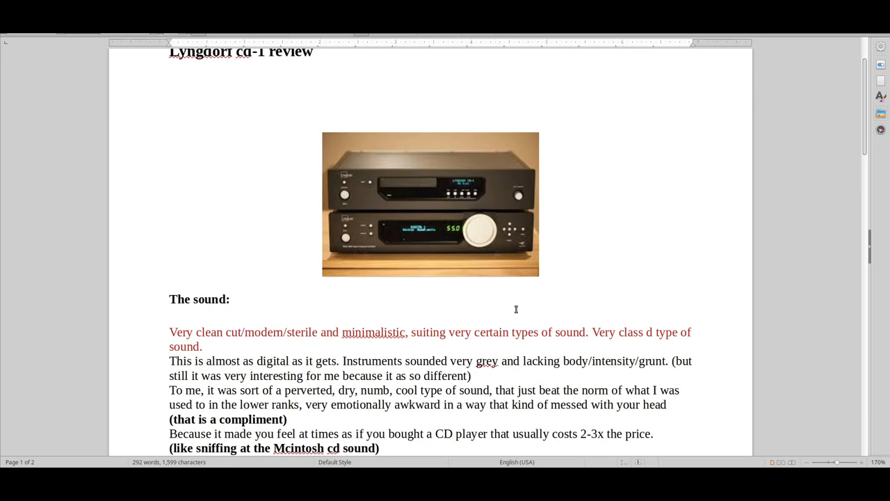
pyautogui.click(170, 122)
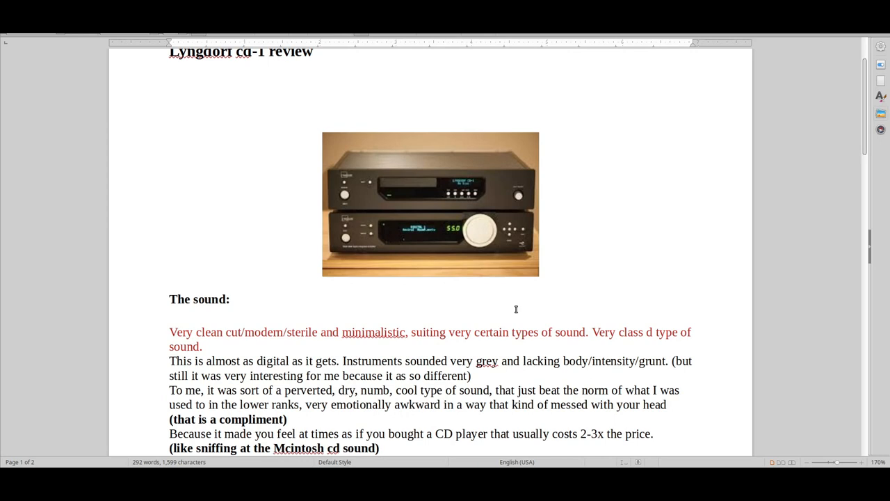
pyautogui.click(170, 123)
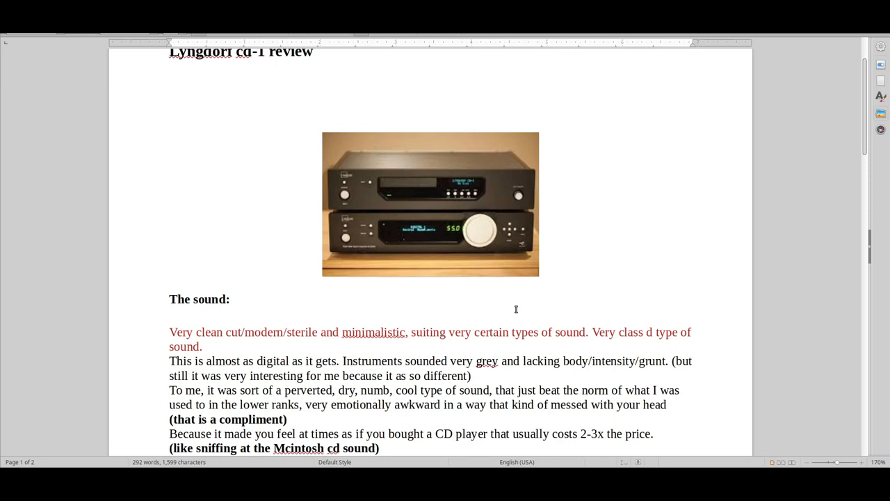
pyautogui.click(169, 123)
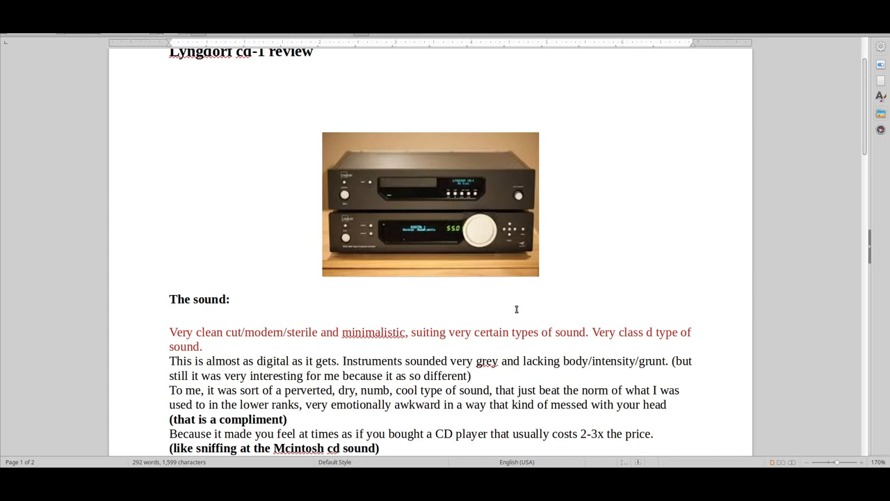
pyautogui.click(170, 123)
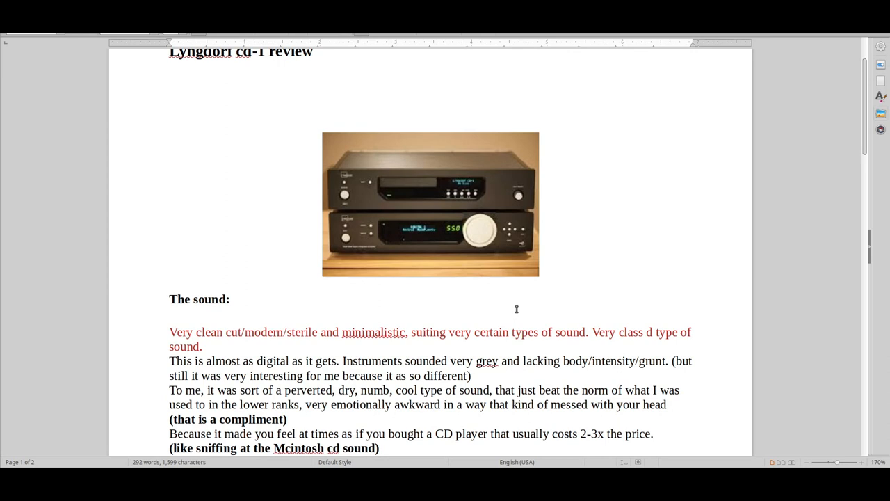
# Scroll the sound notes to bring the 'perverted, dry, numb' passage into view.
pyautogui.scroll(3)
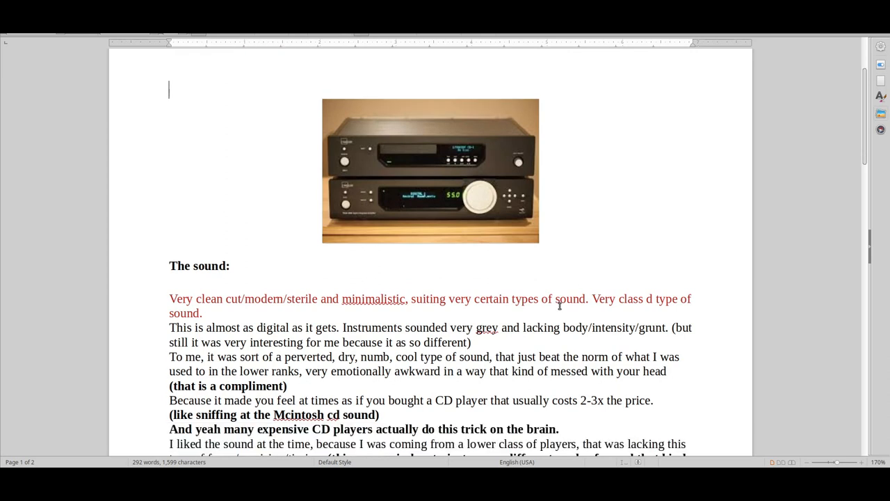
pyautogui.scroll(-3)
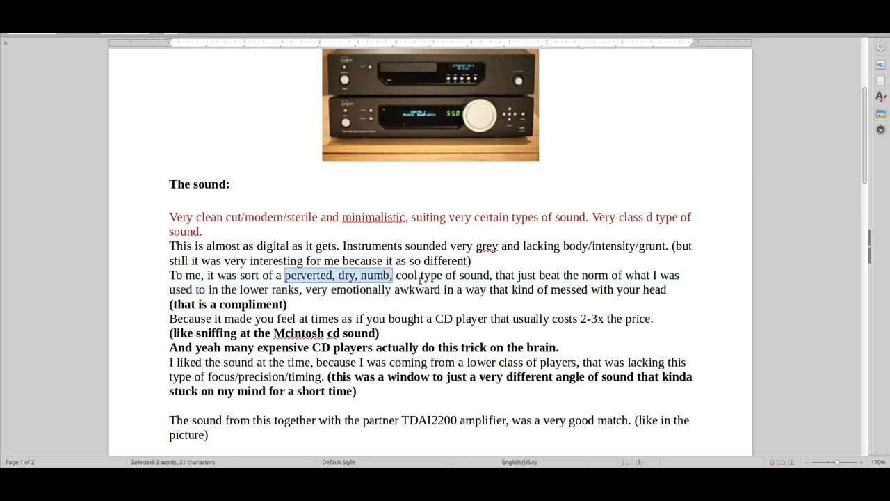
# Extend the highlight through 'cool type of sound' to the end of the 'messed with your head' sentence.
pyautogui.moveTo(393, 276); pyautogui.dragTo(490, 276)
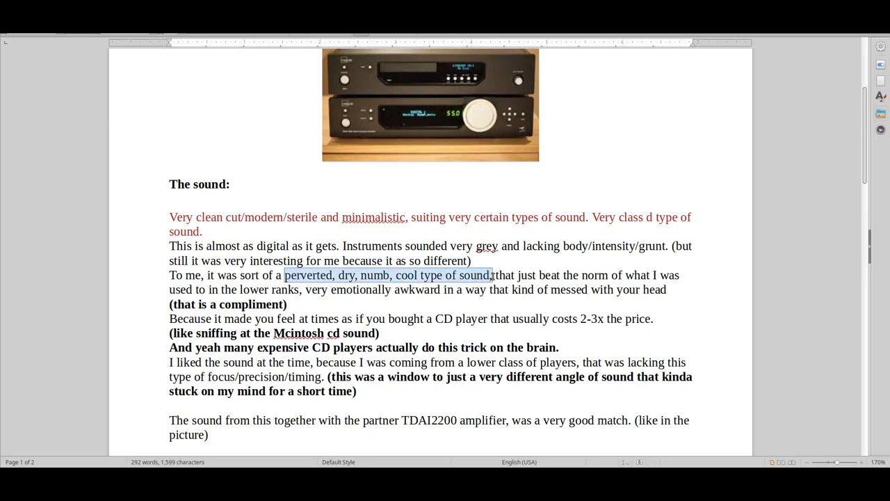
pyautogui.moveTo(489, 275); pyautogui.dragTo(617, 290)
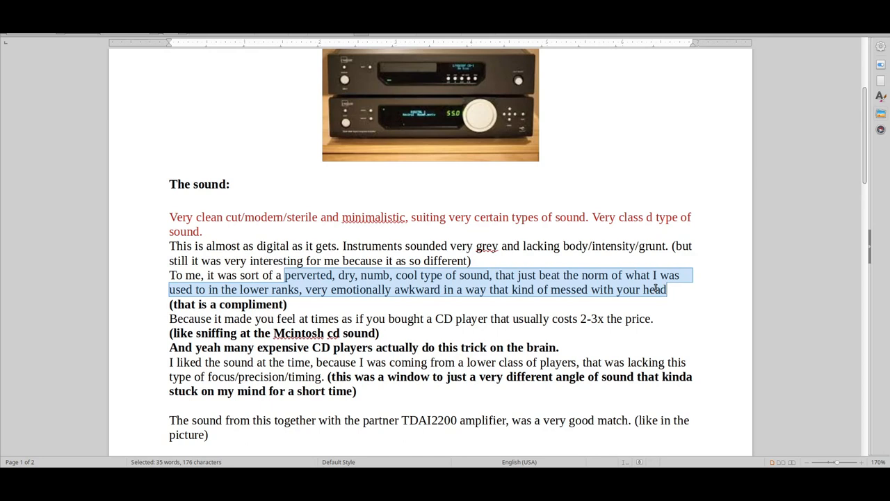
# Place the cursor in the lines comparing it to pricier CD players.
pyautogui.click(373, 334)
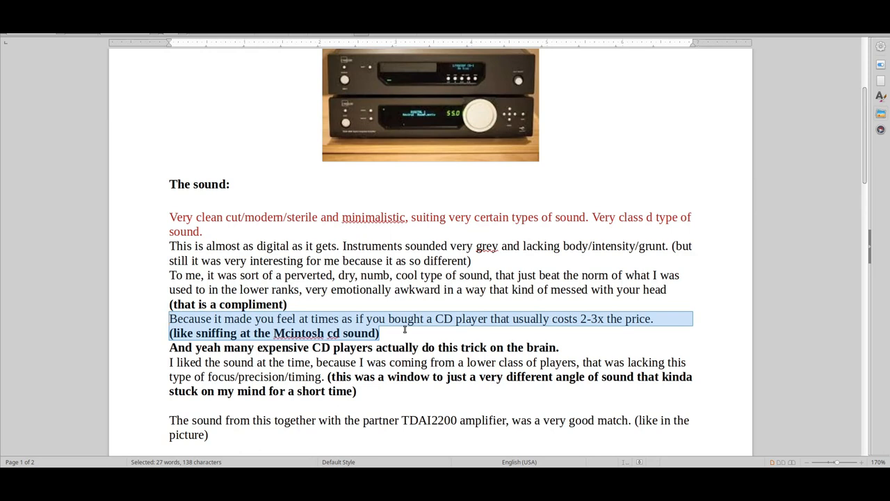
pyautogui.moveTo(484, 322)
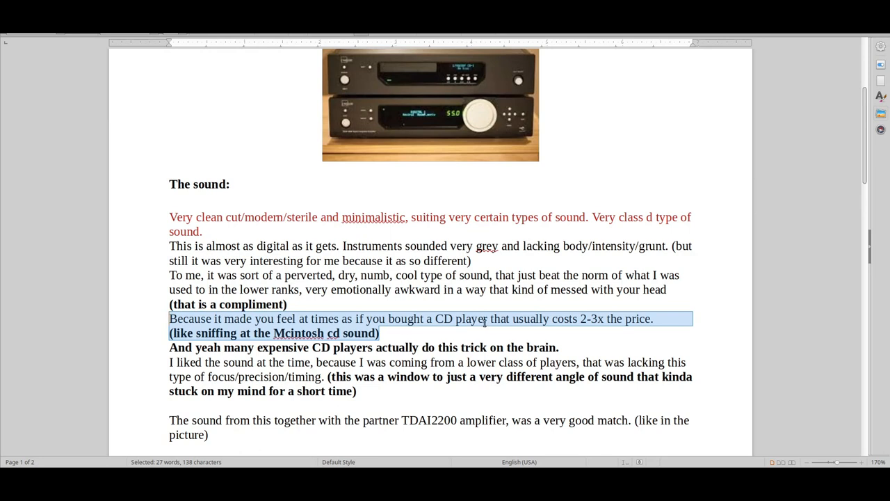
pyautogui.moveTo(480, 337)
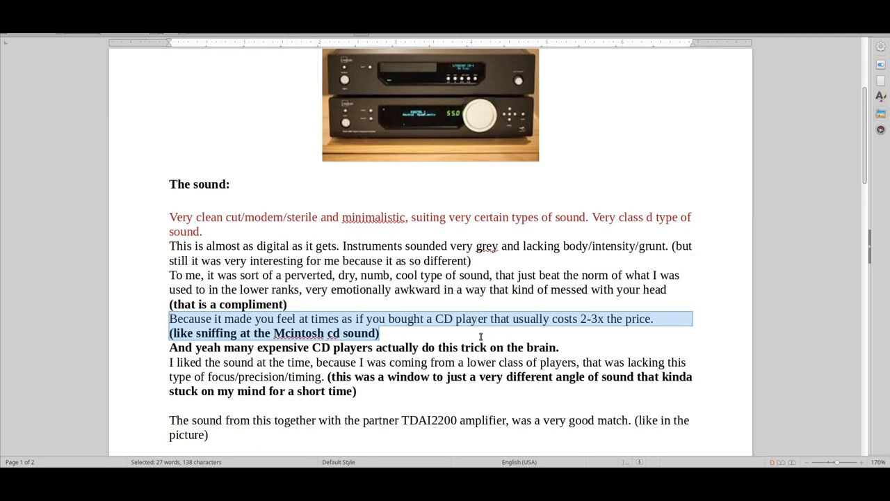
pyautogui.moveTo(456, 307)
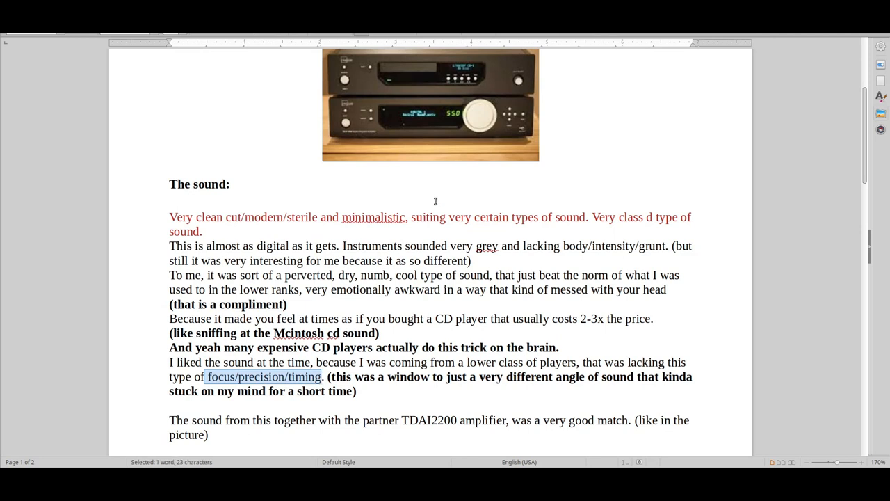
pyautogui.moveTo(484, 114)
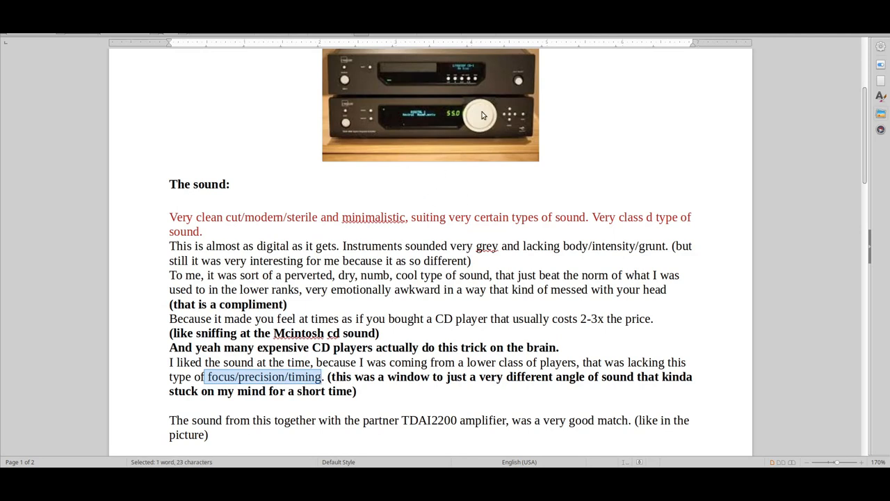
pyautogui.moveTo(634, 142)
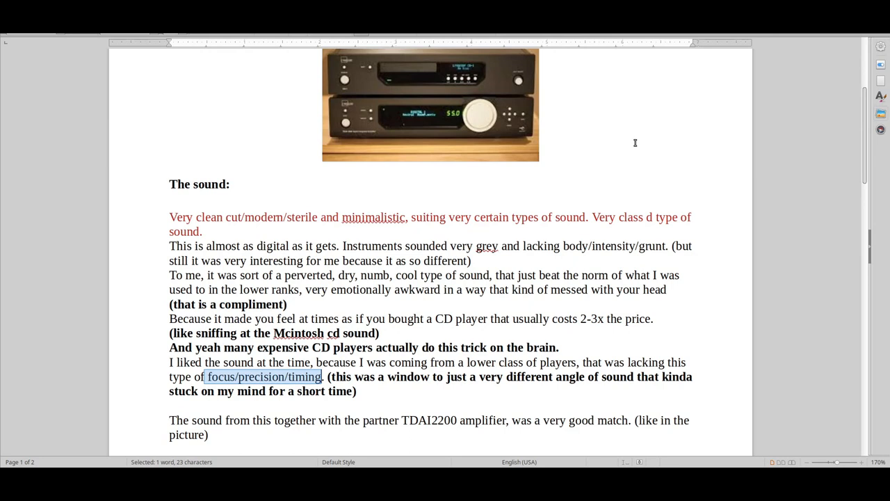
# Scroll back to the top of page 1 showing the 'Lyngdorf cd-1 review' heading and photo.
pyautogui.scroll(-3)
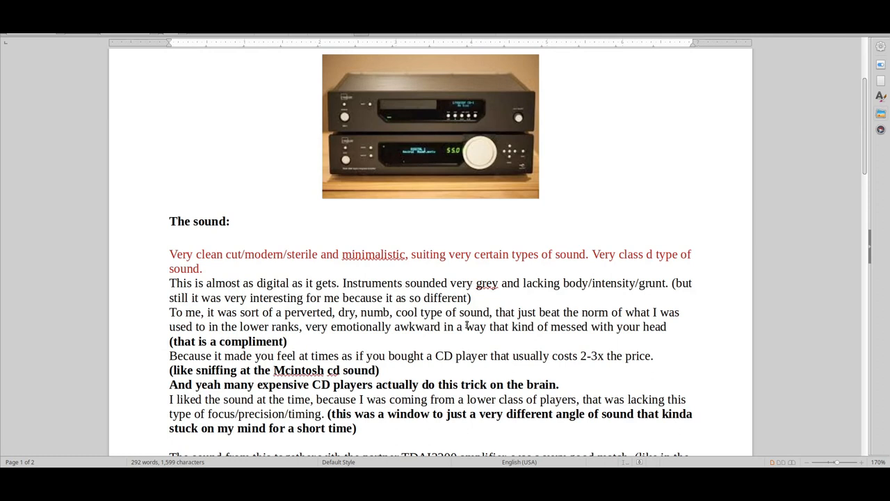
pyautogui.moveTo(631, 181)
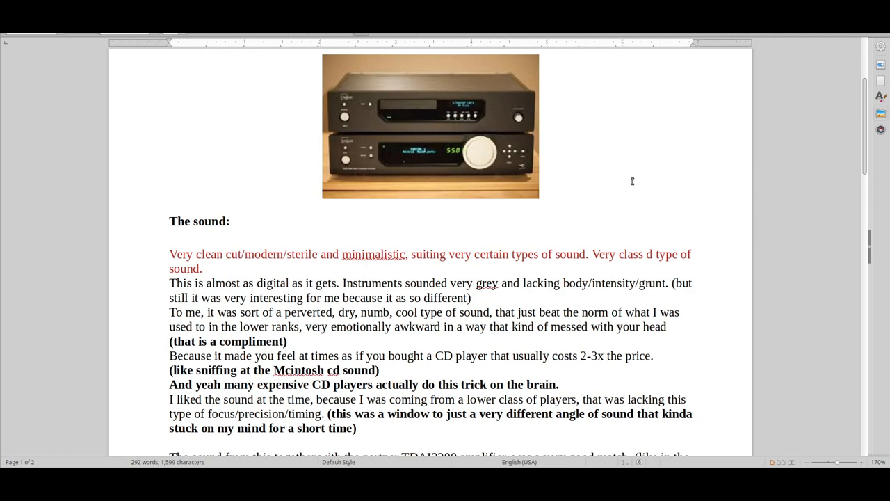
pyautogui.moveTo(543, 144)
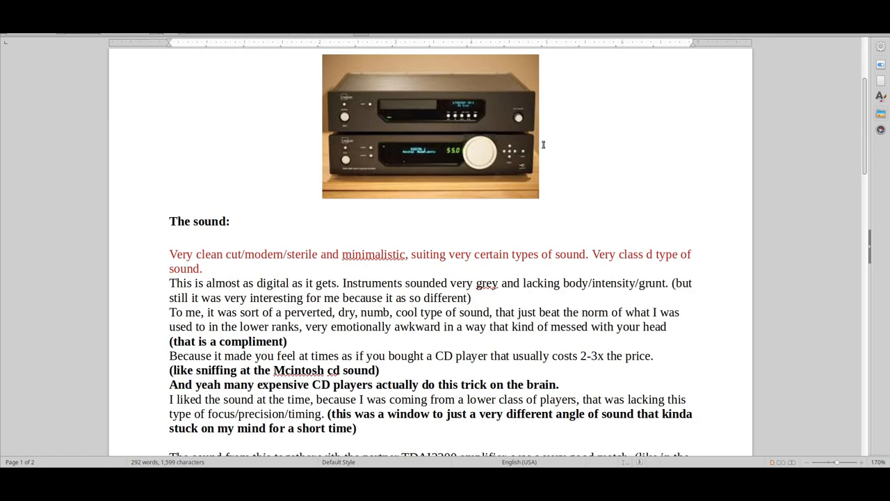
pyautogui.moveTo(562, 167)
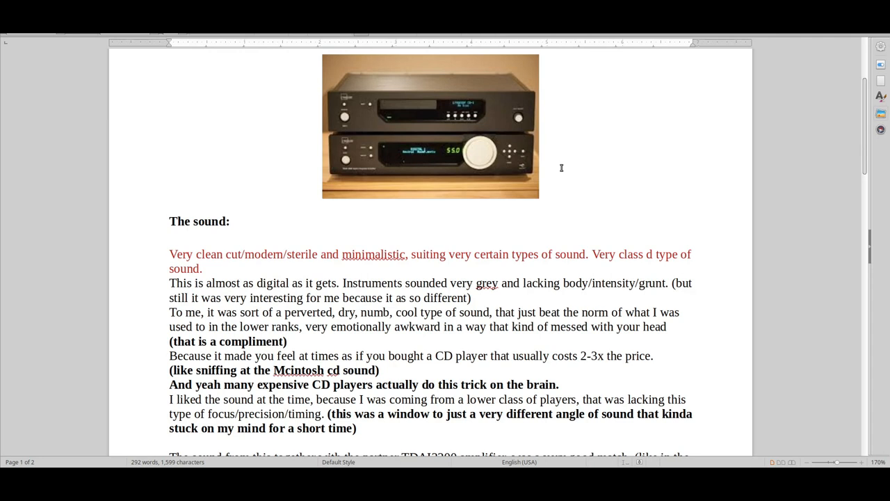
pyautogui.moveTo(562, 156)
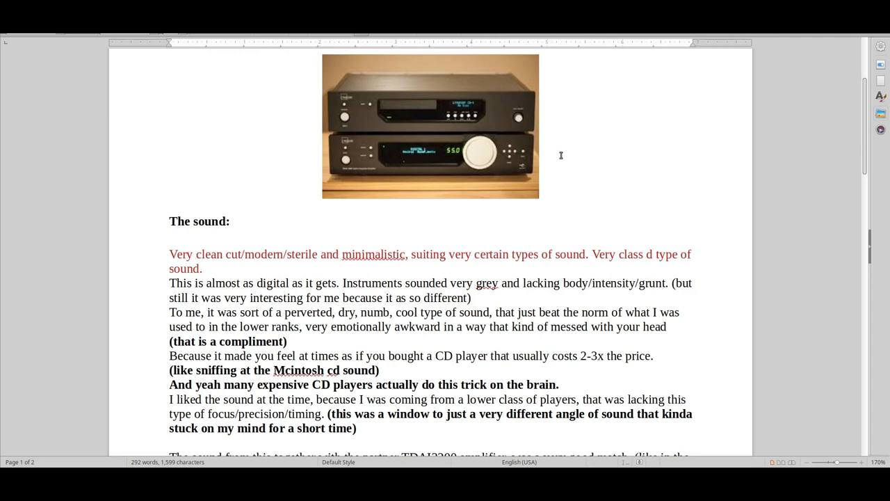
pyautogui.scroll(3)
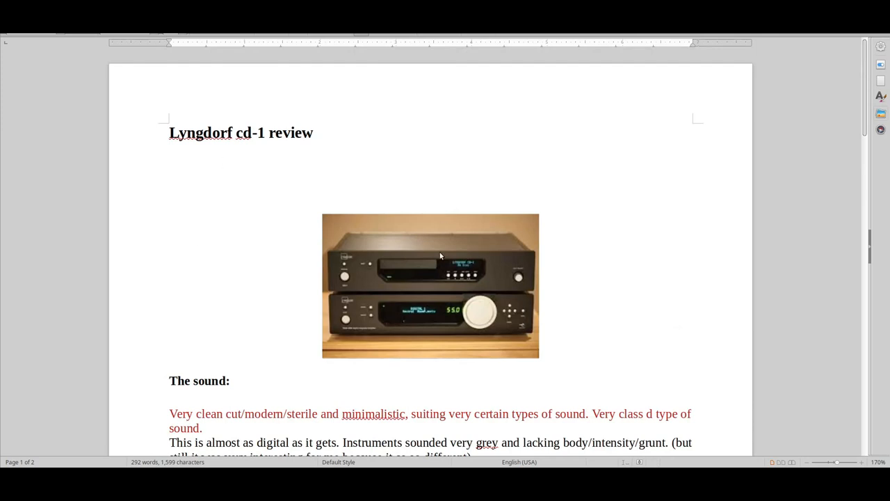
pyautogui.moveTo(630, 236)
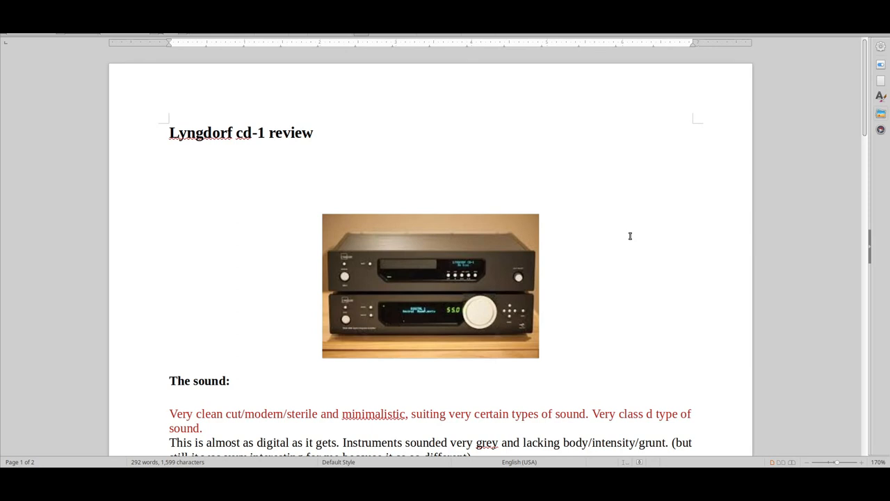
# Scroll down to the closing paragraphs about the Nuforce 83 BDP player and cables.
pyautogui.scroll(-3)
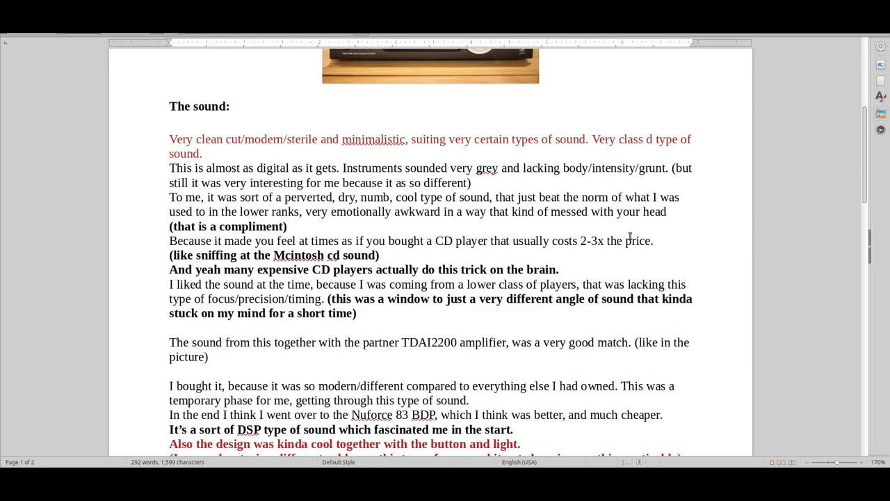
pyautogui.scroll(-3)
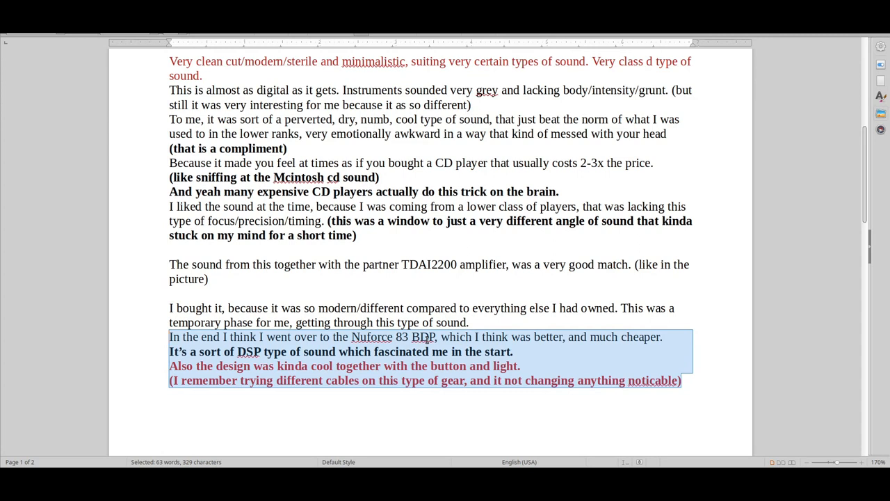
pyautogui.moveTo(445, 303)
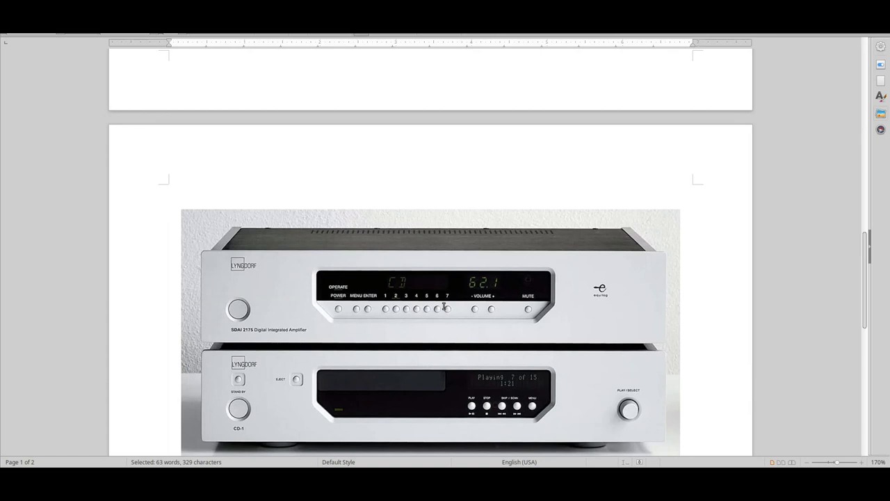
pyautogui.scroll(-3)
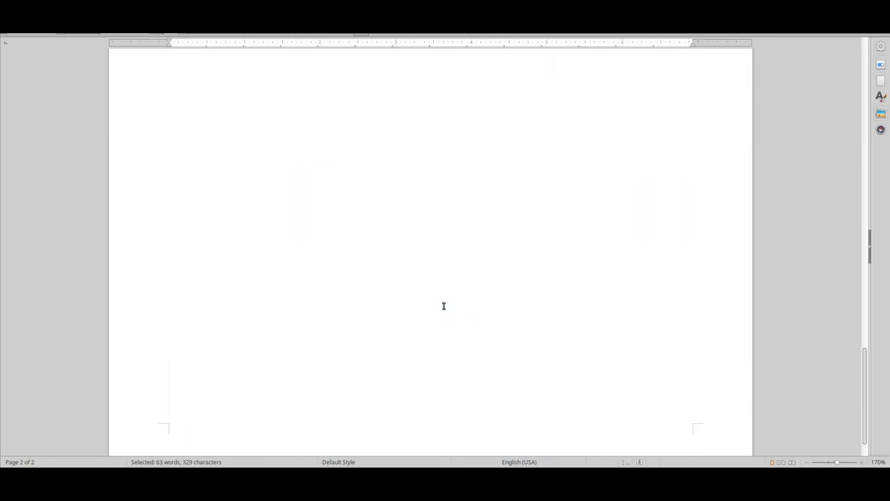
pyautogui.scroll(3)
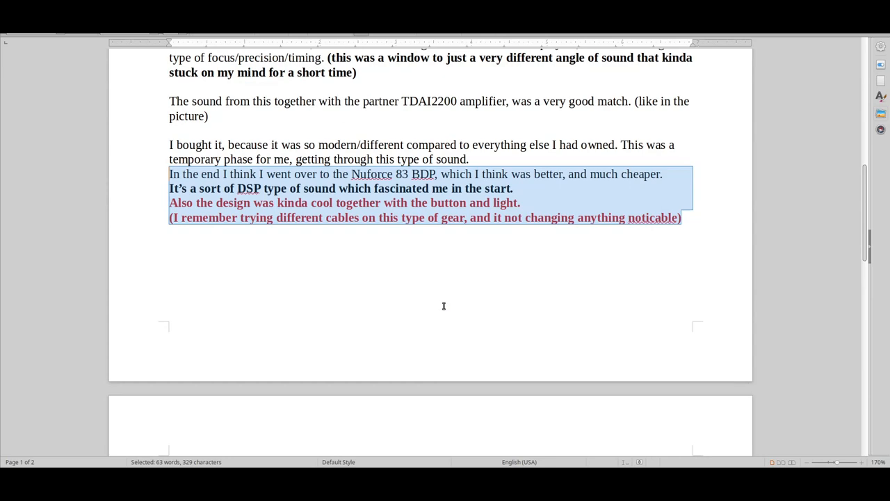
# Scroll between the silver Lyngdorf photo on page 2 and the top of the review.
pyautogui.scroll(3)
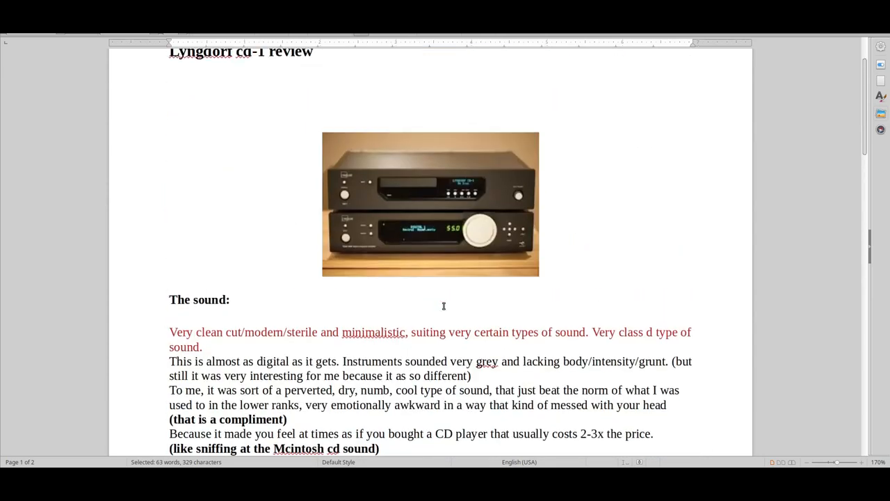
pyautogui.scroll(-3)
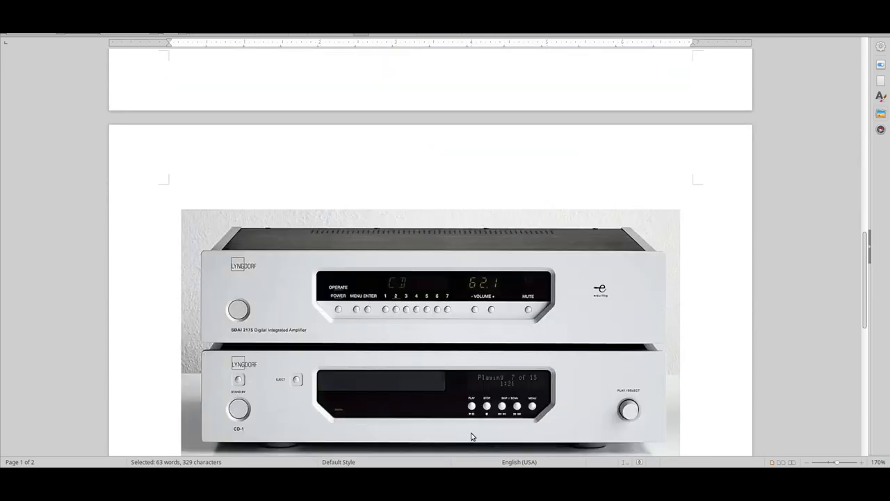
pyautogui.moveTo(479, 420)
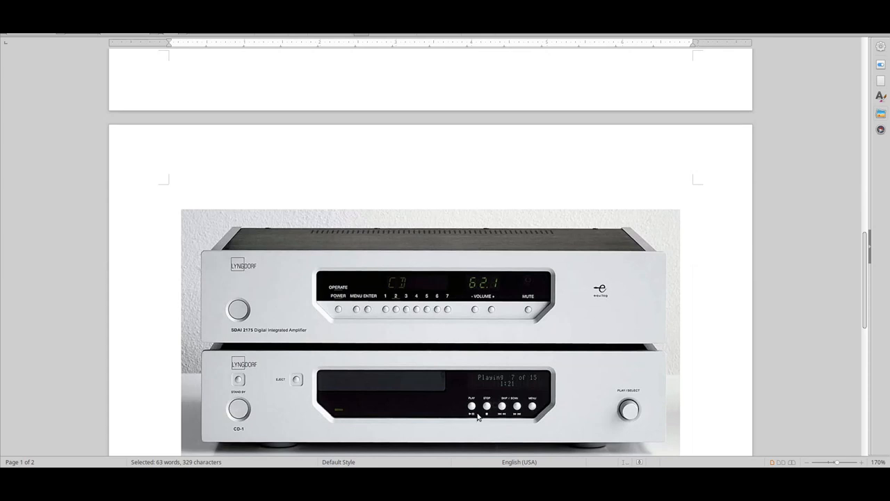
pyautogui.moveTo(531, 347)
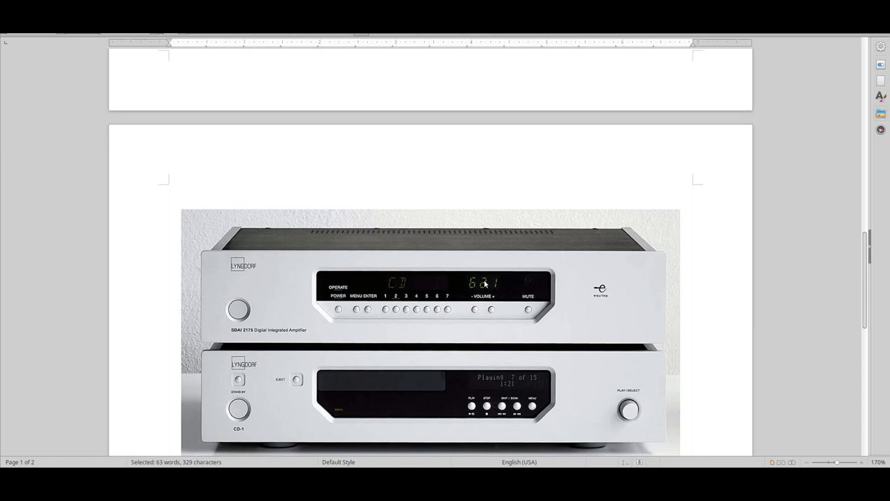
pyautogui.scroll(3)
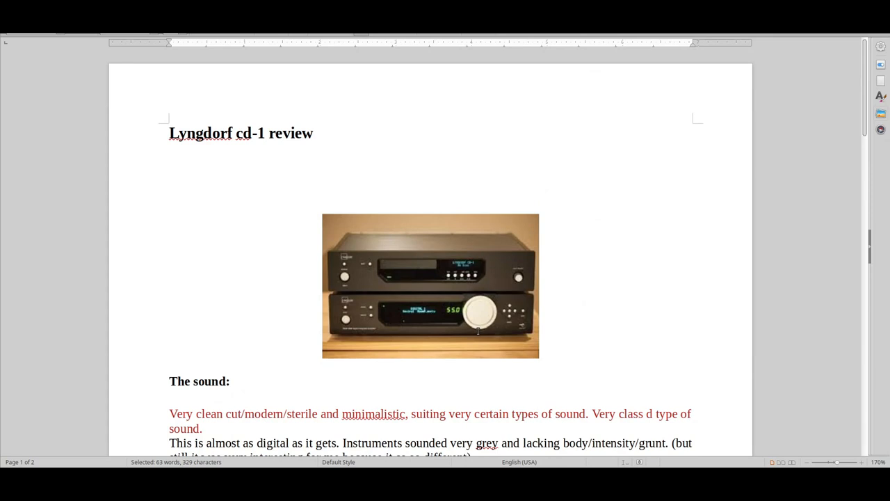
pyautogui.moveTo(557, 267)
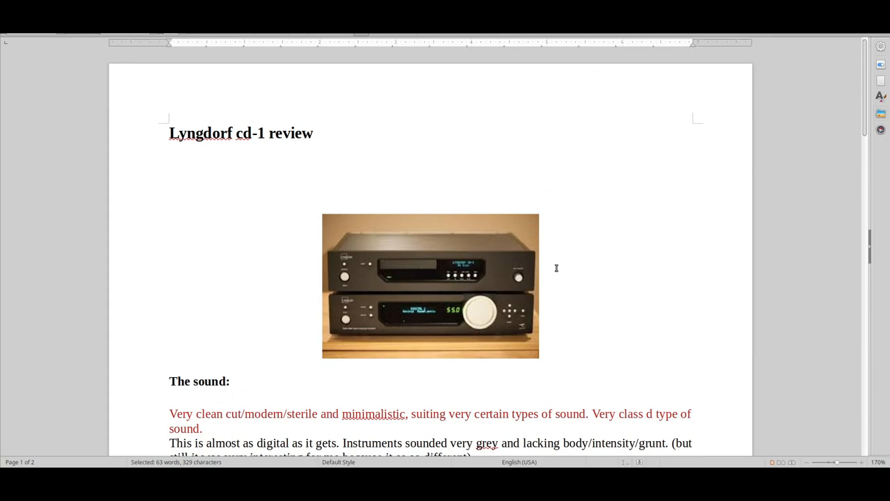
pyautogui.moveTo(627, 163)
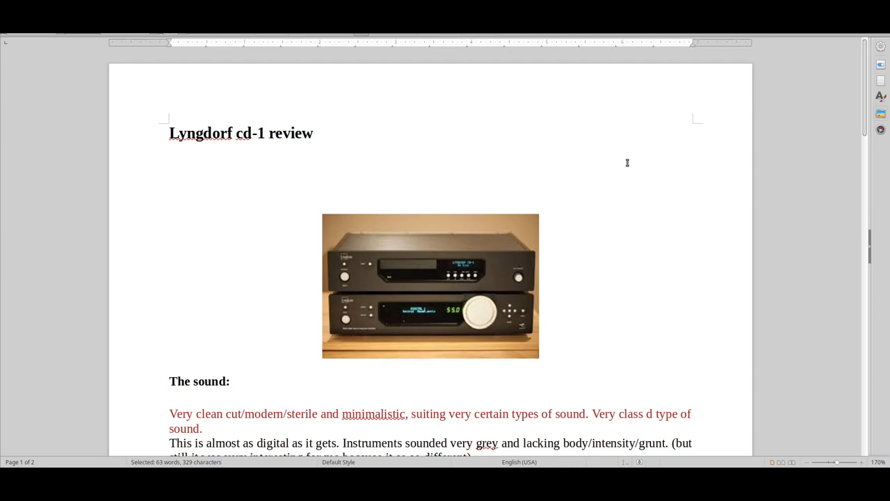
pyautogui.moveTo(484, 285)
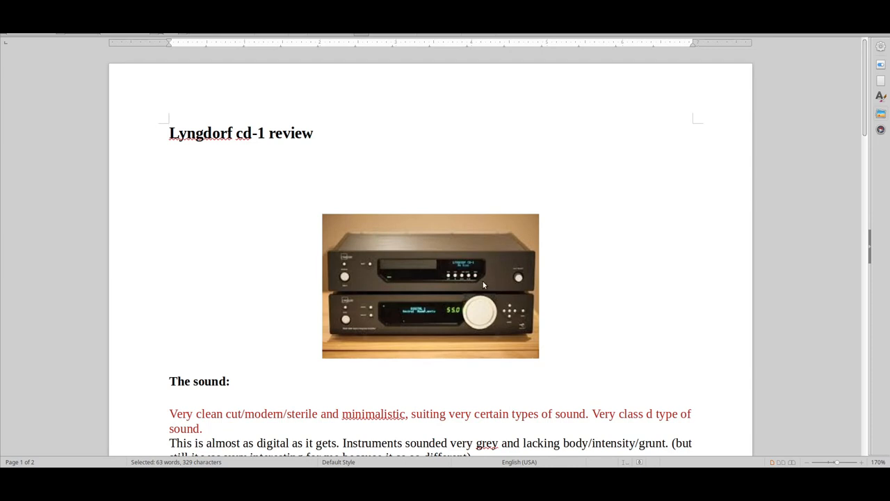
pyautogui.moveTo(515, 256)
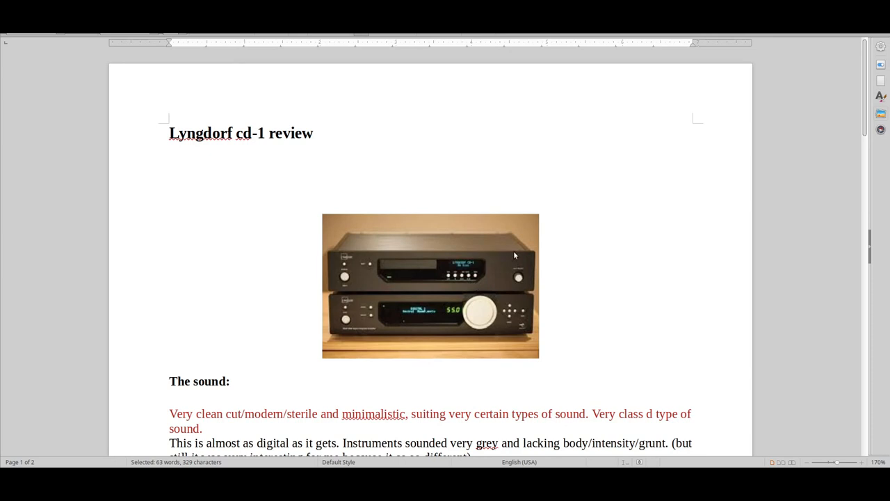
pyautogui.moveTo(579, 273)
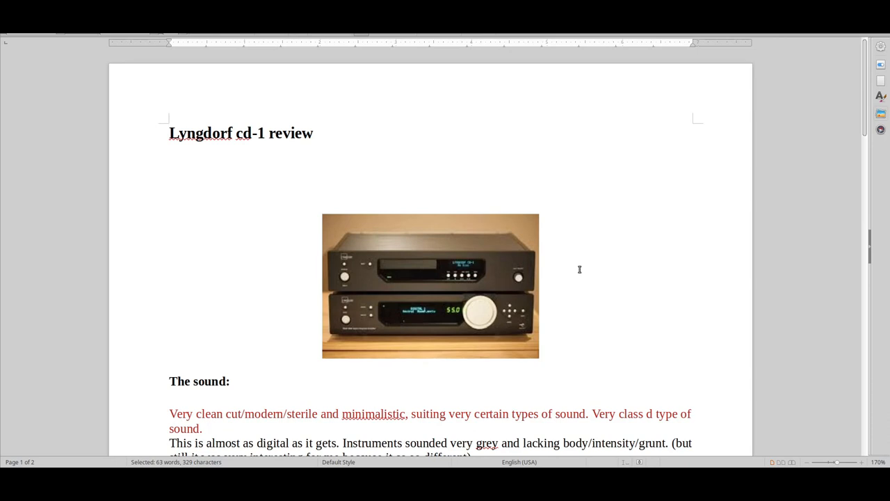
pyautogui.moveTo(721, 228)
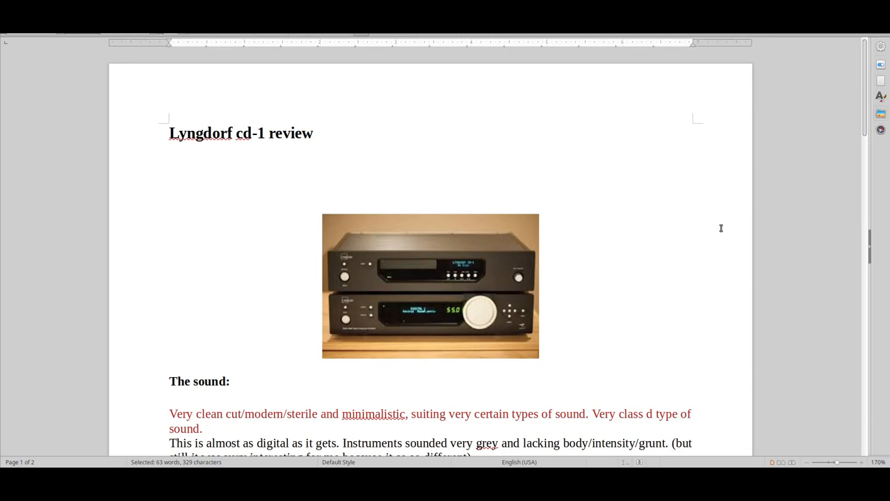
pyautogui.moveTo(719, 227)
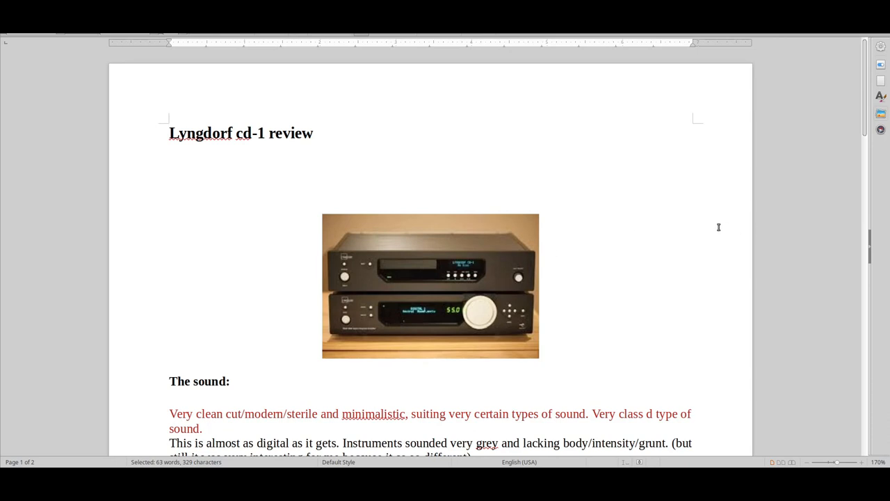
pyautogui.moveTo(573, 273)
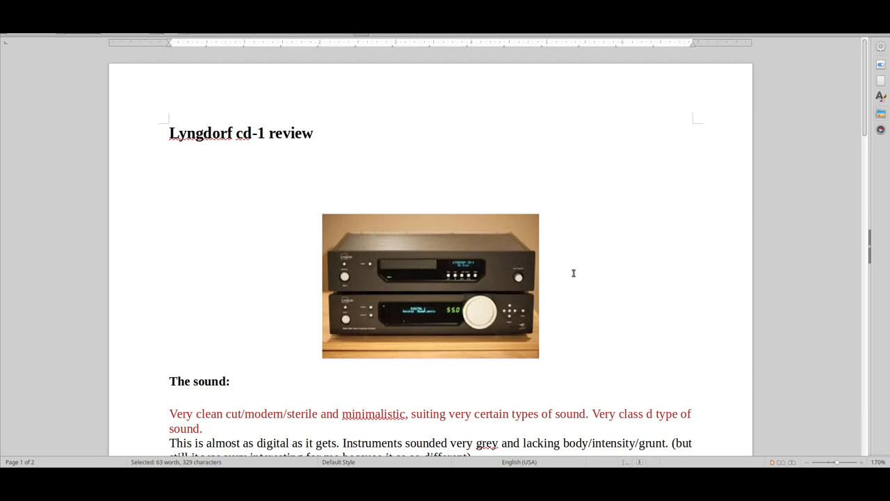
pyautogui.moveTo(662, 189)
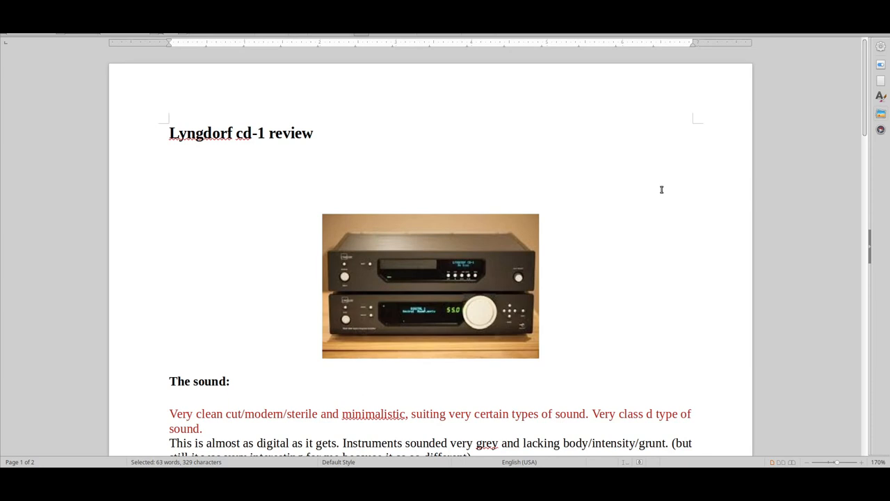
pyautogui.moveTo(564, 262)
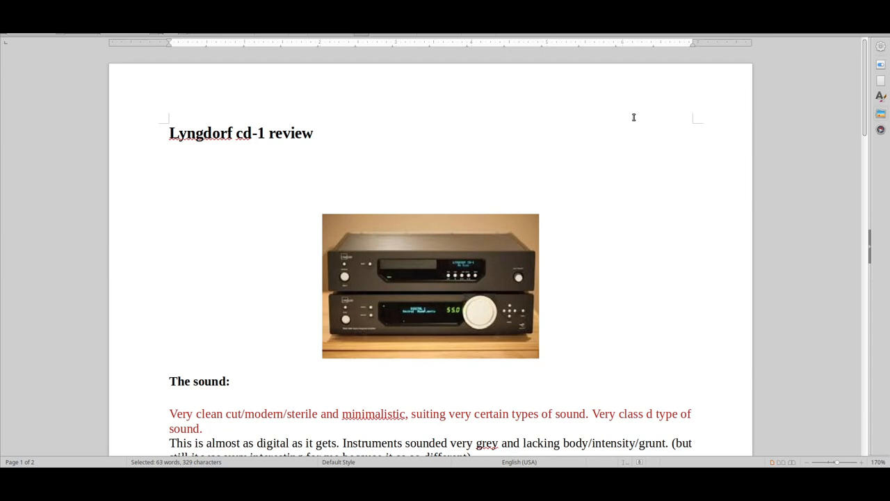
pyautogui.moveTo(598, 158)
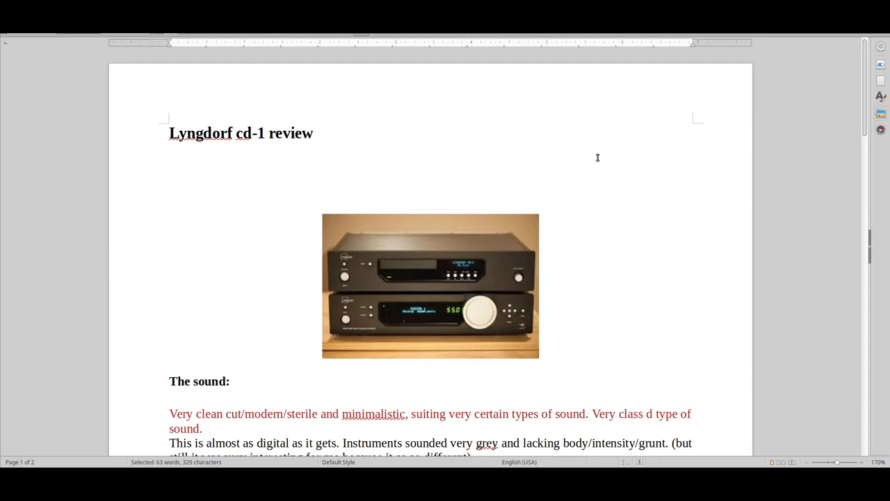
pyautogui.moveTo(548, 178)
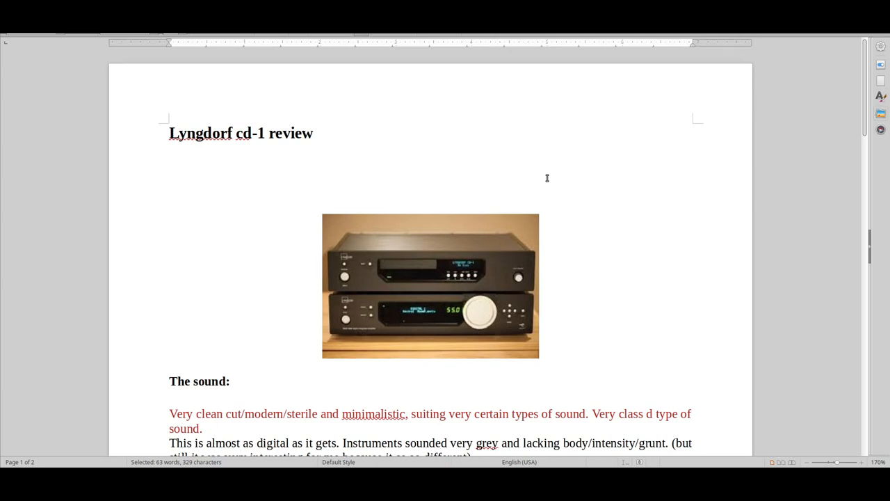
pyautogui.moveTo(598, 206)
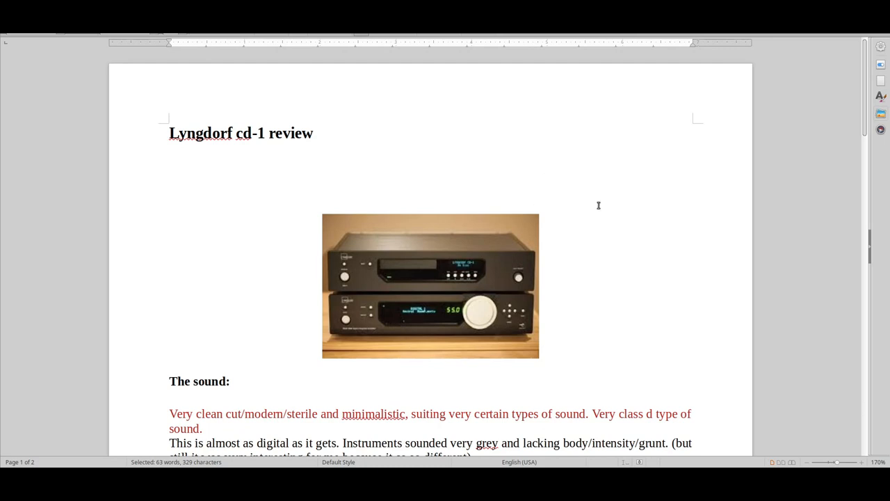
pyautogui.moveTo(601, 201)
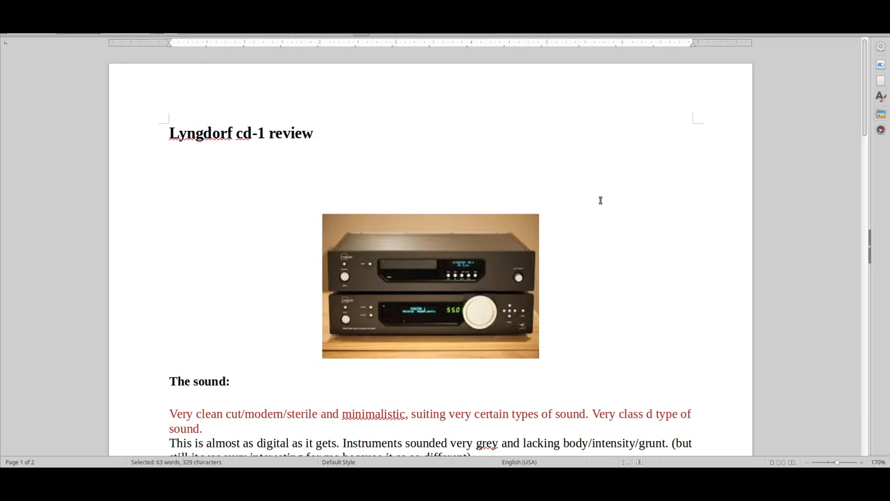